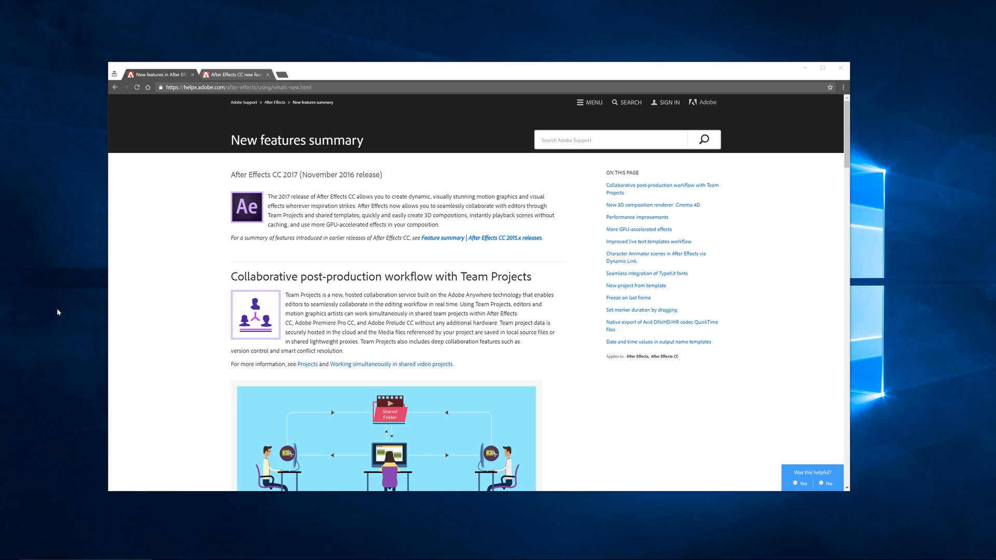
{"action": "mouse_move", "coordinate": [149, 311]}
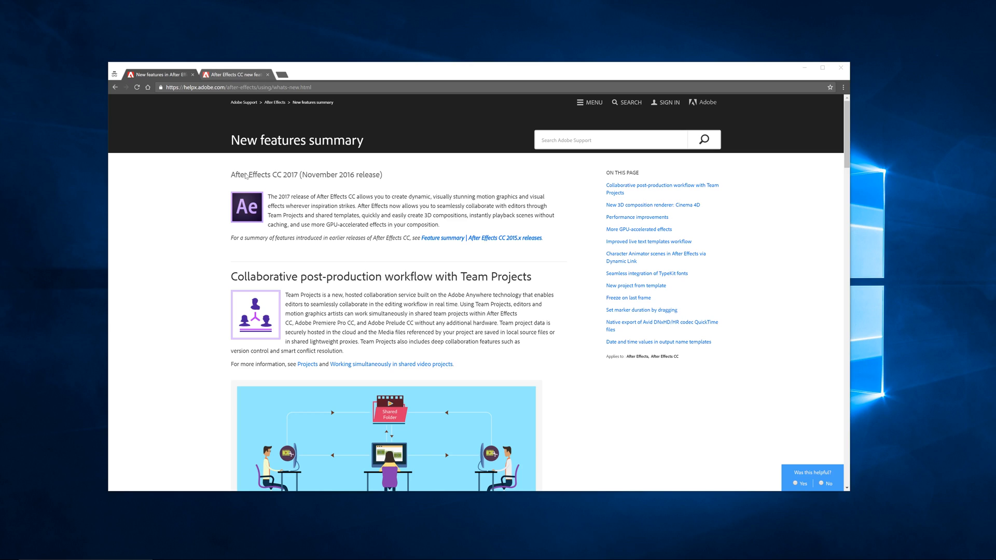
{"action": "mouse_move", "coordinate": [667, 231]}
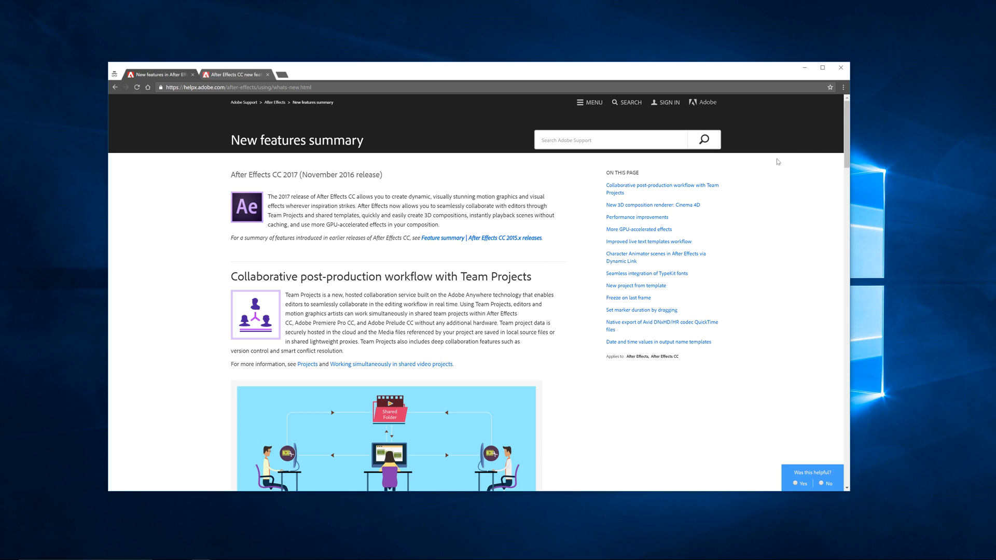
Step: Scroll the Adobe Help features page down to the 'New project from template' section
{"action": "scroll", "scroll_direction": "down", "scroll_amount": 3}
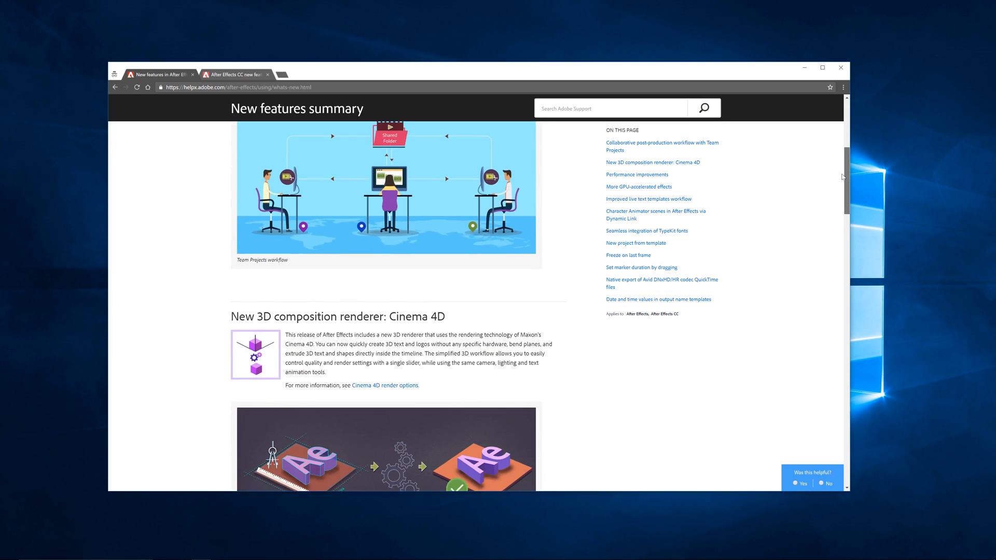
{"action": "scroll", "scroll_direction": "down", "scroll_amount": 3}
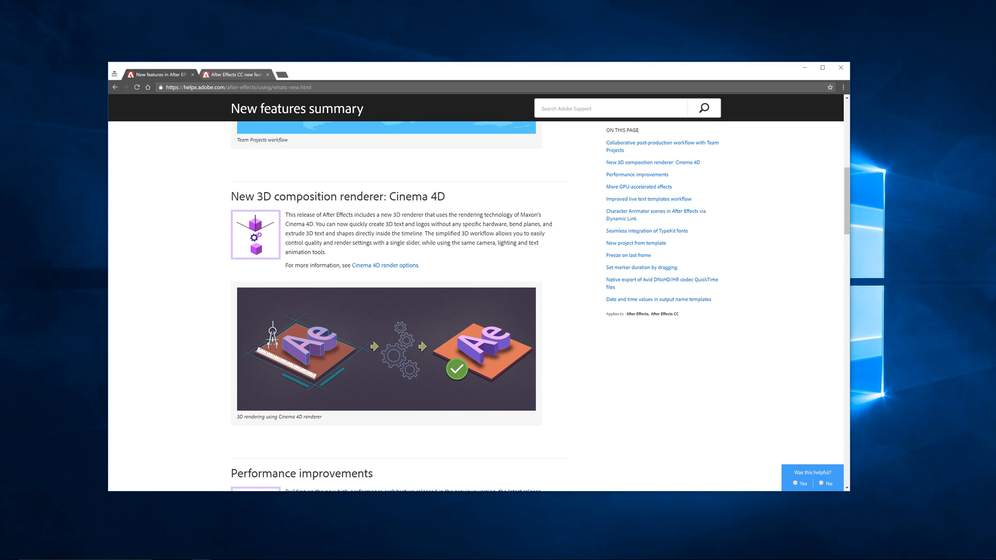
{"action": "mouse_move", "coordinate": [498, 254]}
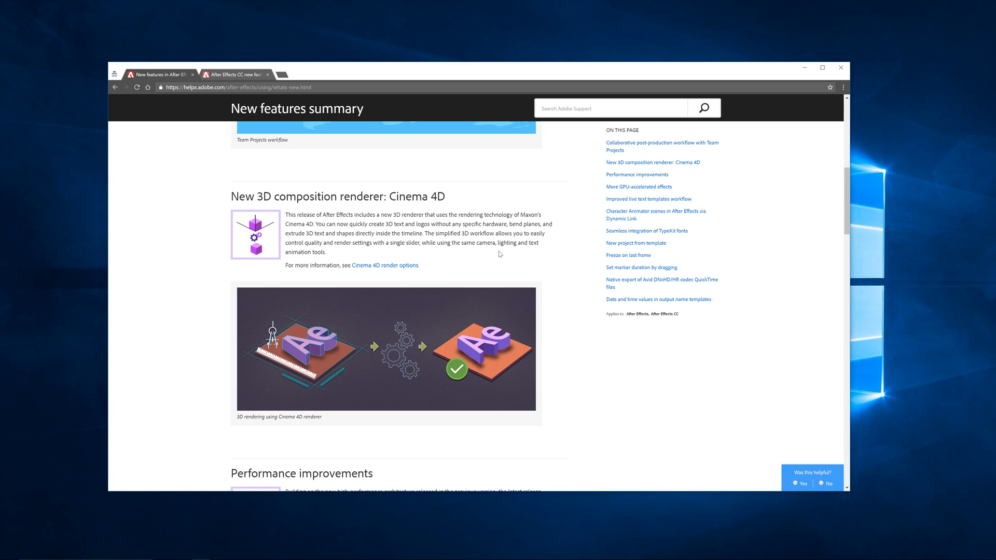
{"action": "scroll", "scroll_direction": "down", "scroll_amount": 3}
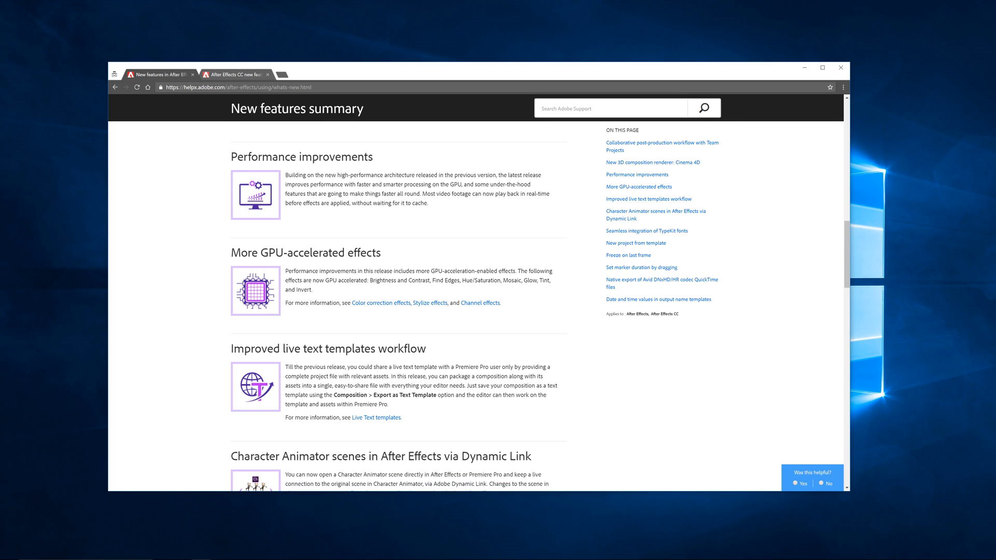
{"action": "mouse_move", "coordinate": [312, 263]}
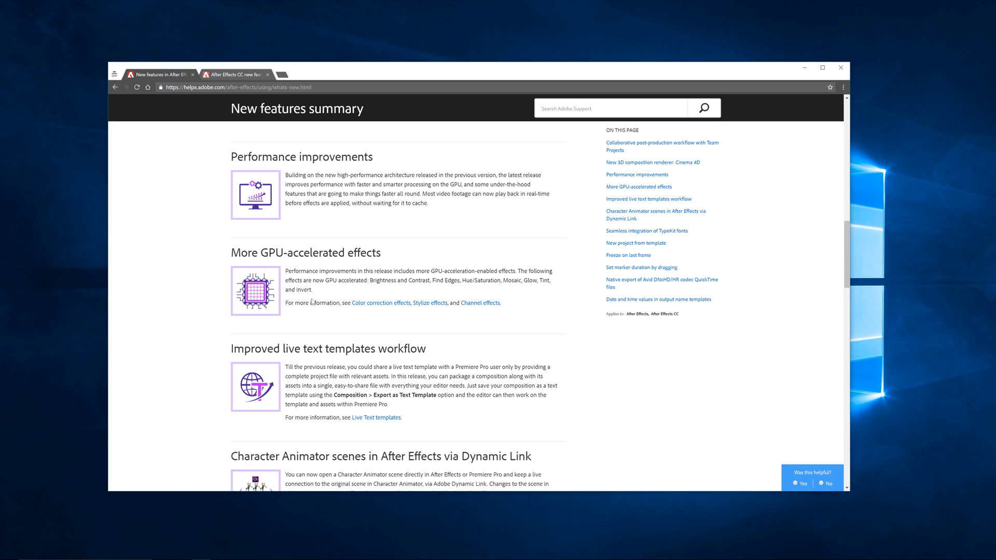
{"action": "mouse_move", "coordinate": [830, 240]}
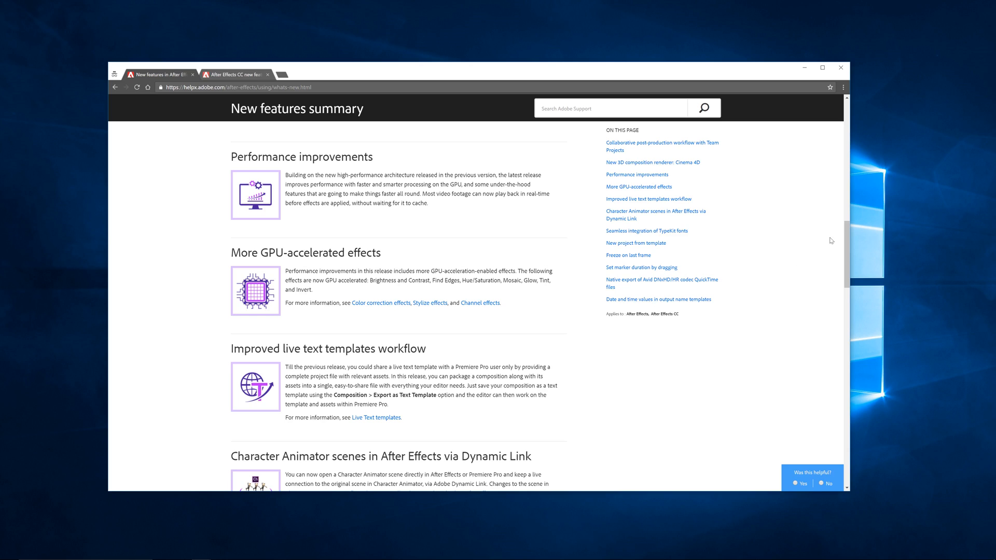
{"action": "scroll", "scroll_direction": "down", "scroll_amount": 3}
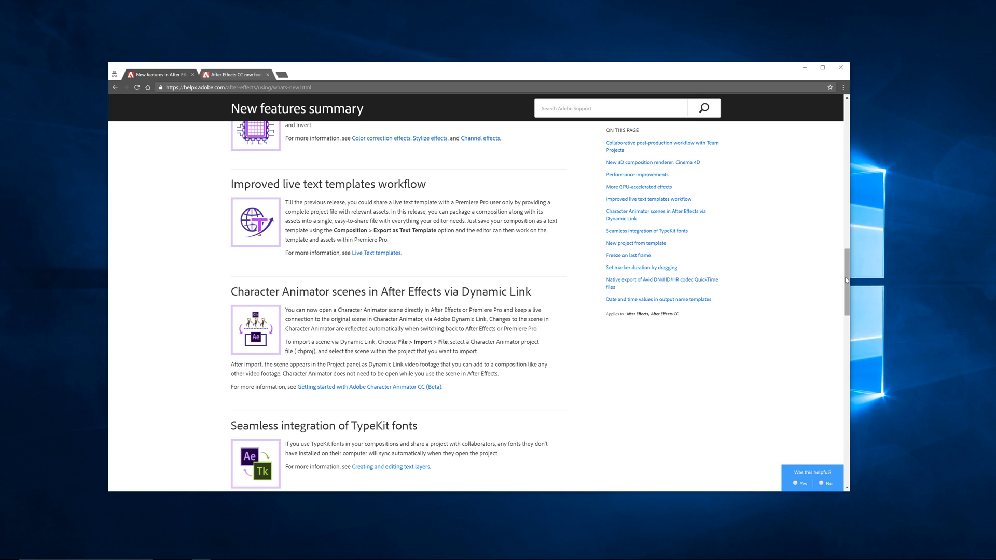
{"action": "scroll", "scroll_direction": "down", "scroll_amount": 3}
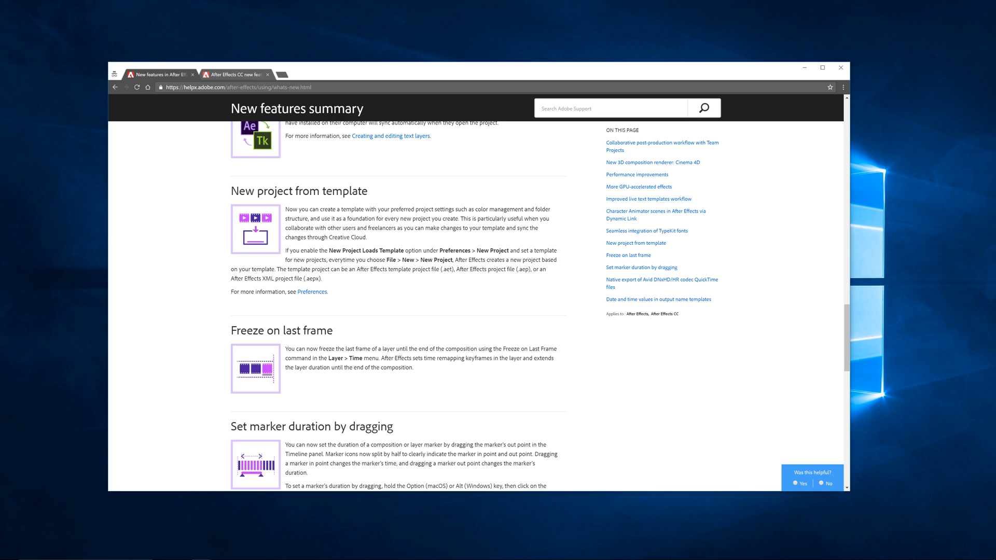
{"action": "mouse_move", "coordinate": [186, 314]}
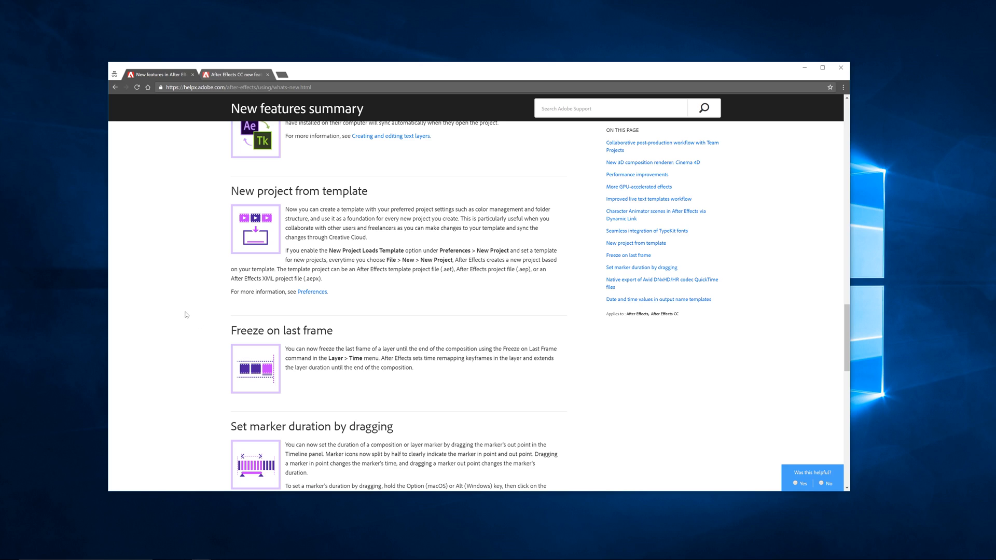
{"action": "left_click", "coordinate": [221, 552]}
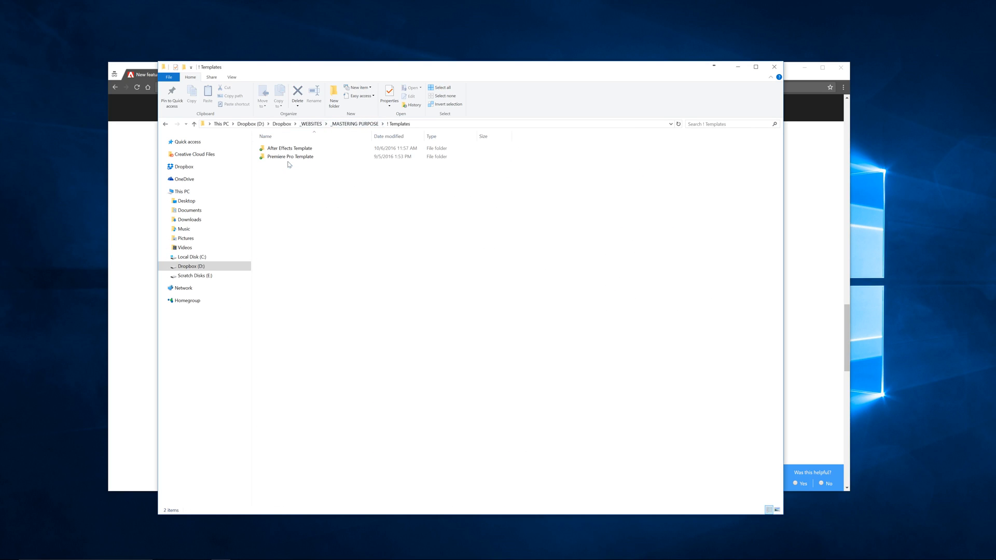
Step: Select the After Effects Template folder, then close the Templates window
{"action": "left_click", "coordinate": [290, 147]}
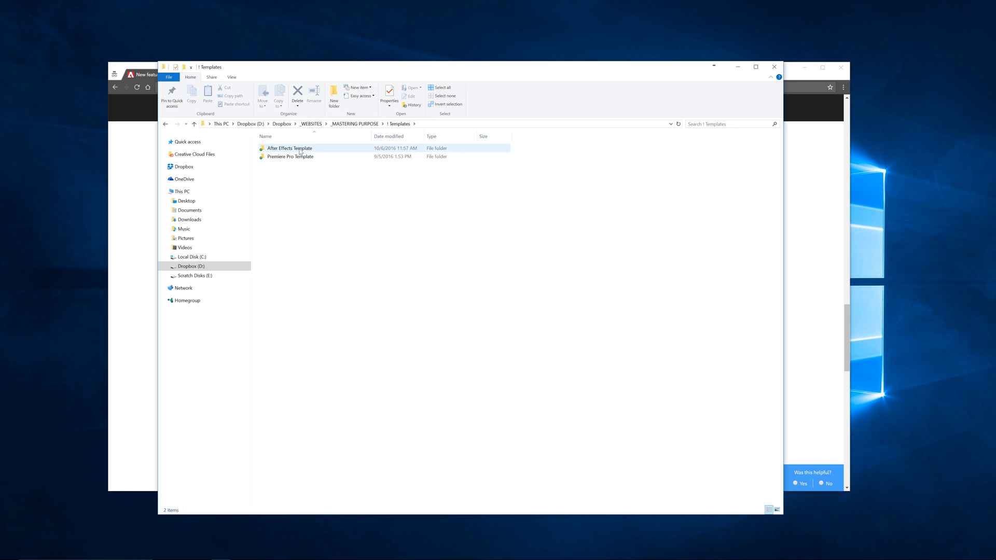
{"action": "mouse_move", "coordinate": [289, 156]}
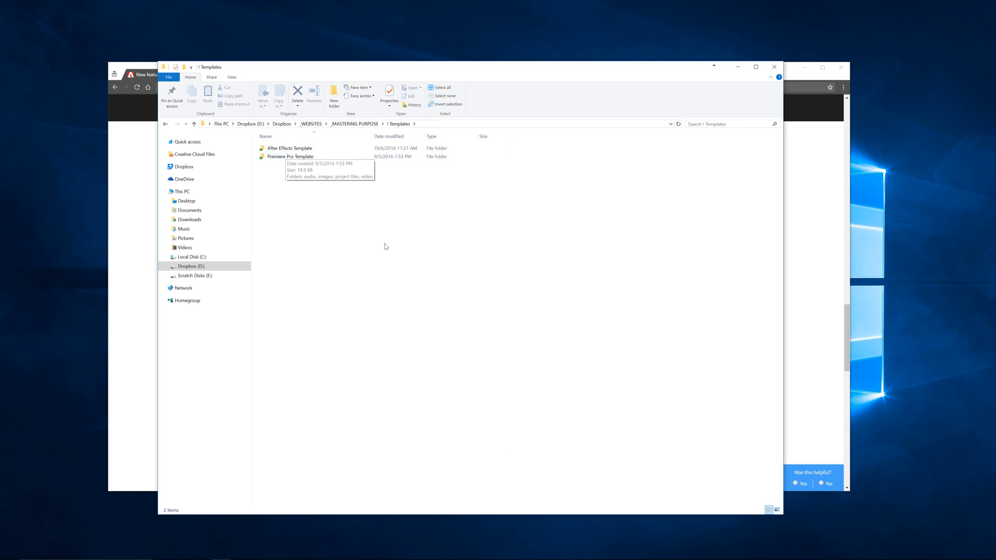
{"action": "mouse_move", "coordinate": [522, 144]}
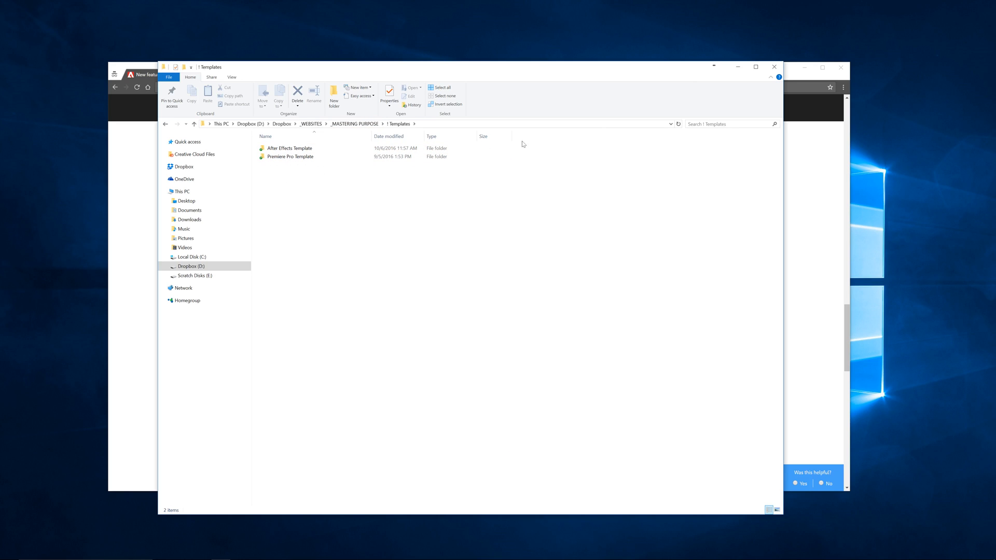
{"action": "mouse_move", "coordinate": [326, 165]}
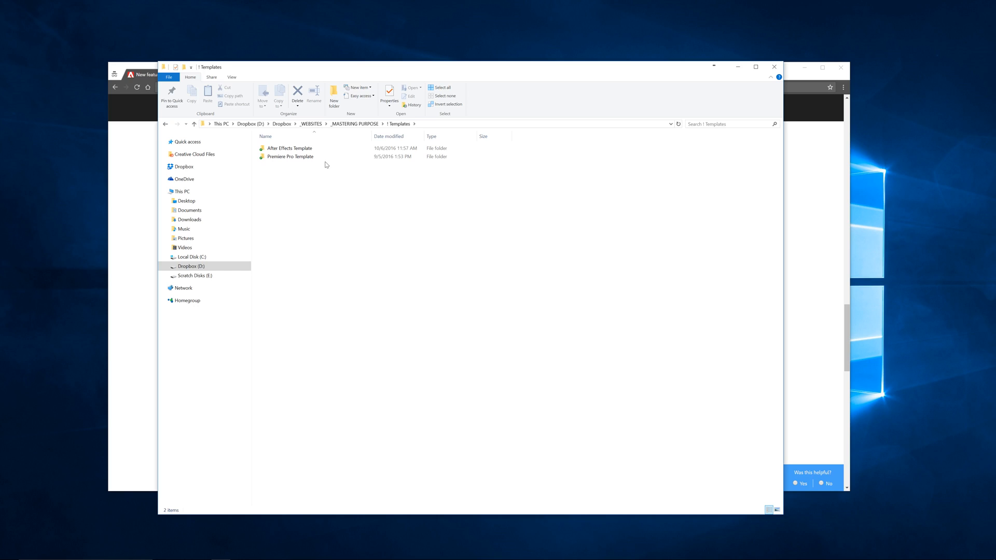
{"action": "mouse_move", "coordinate": [749, 82]}
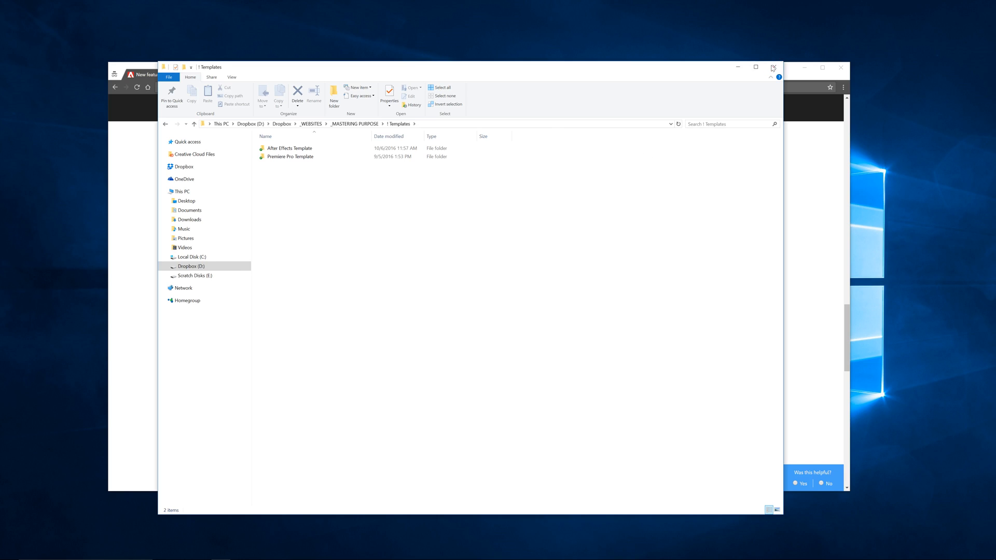
{"action": "left_click", "coordinate": [772, 67]}
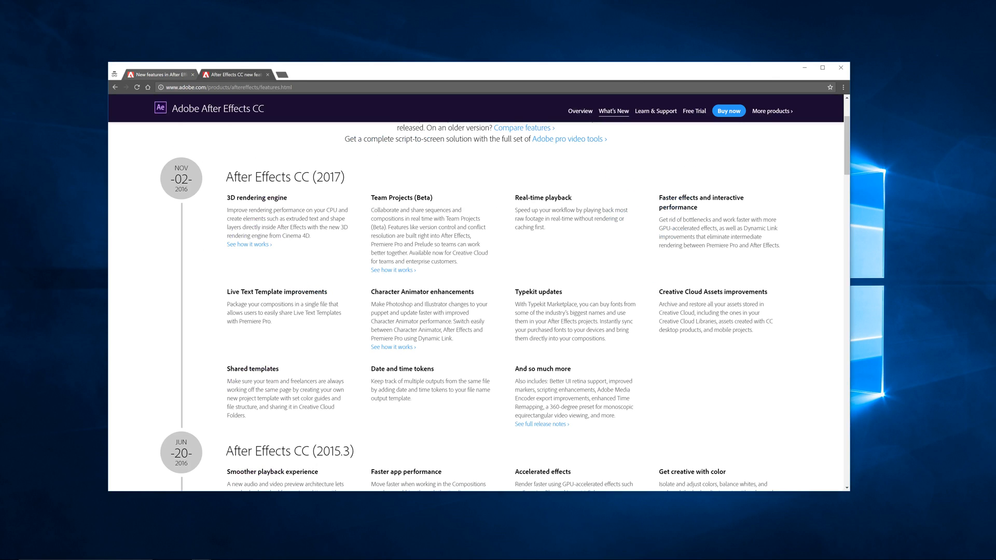
Step: View the After Effects CC (2017) feature list, including Shared templates
{"action": "left_click_drag", "start_coordinate": [226, 198], "coordinate": [578, 406]}
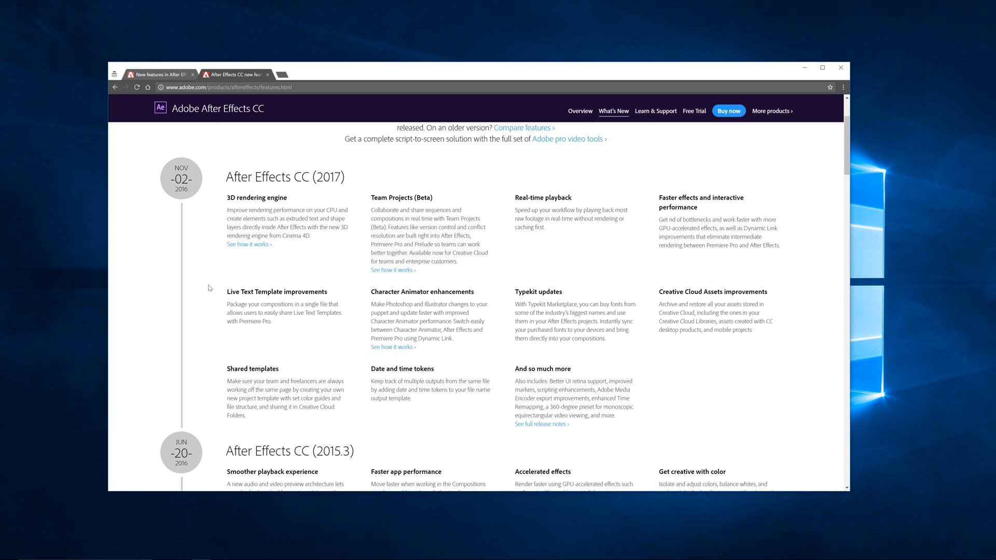
{"action": "scroll", "scroll_direction": "down", "scroll_amount": 3}
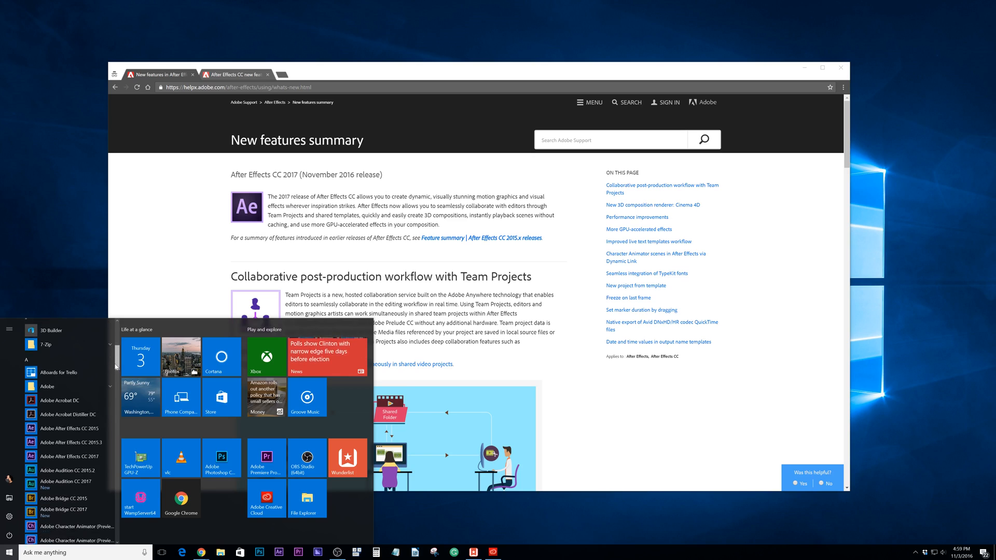
Step: Review Creative Cloud's Illustrator, Premiere Pro and After Effects updates, then reopen the Start menu
{"action": "scroll", "scroll_direction": "down", "scroll_amount": 3}
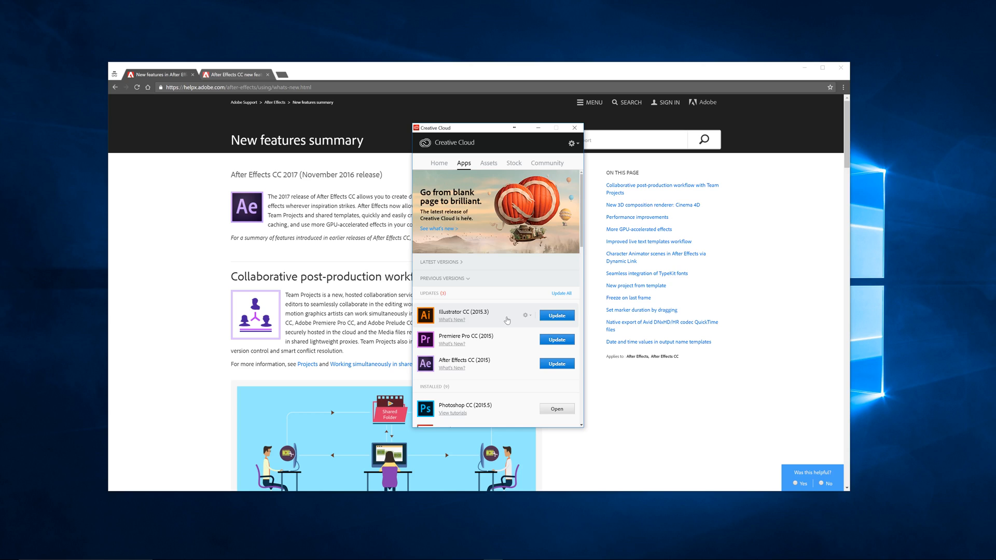
{"action": "mouse_move", "coordinate": [496, 370]}
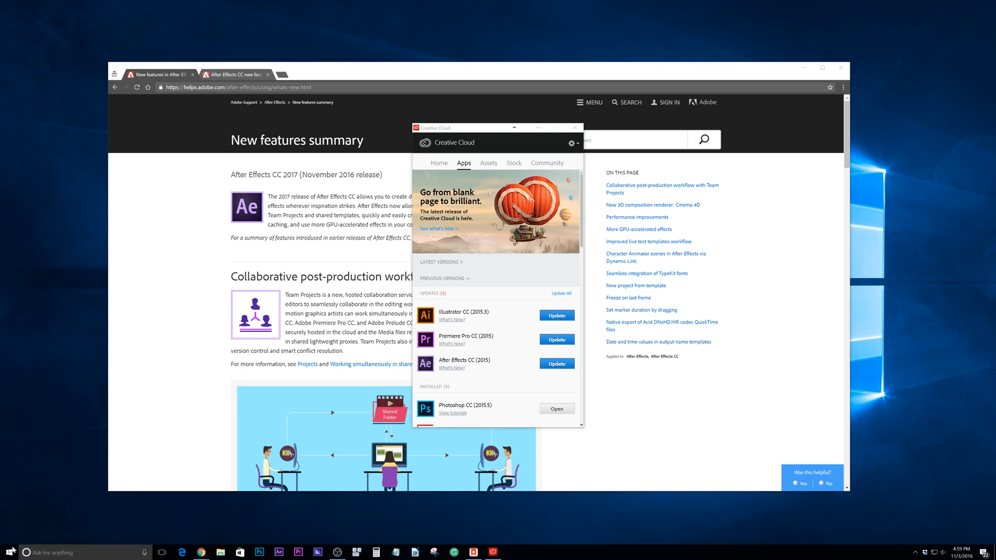
{"action": "left_click", "coordinate": [8, 552]}
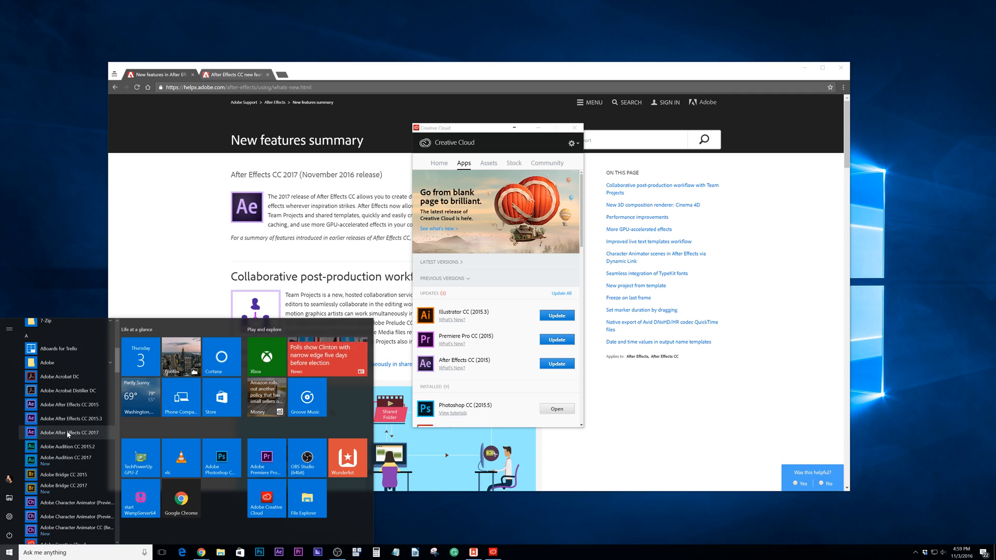
Step: Launch After Effects CC 2017 and set the disk cache warning to Once Per Session
{"action": "left_click", "coordinate": [70, 433]}
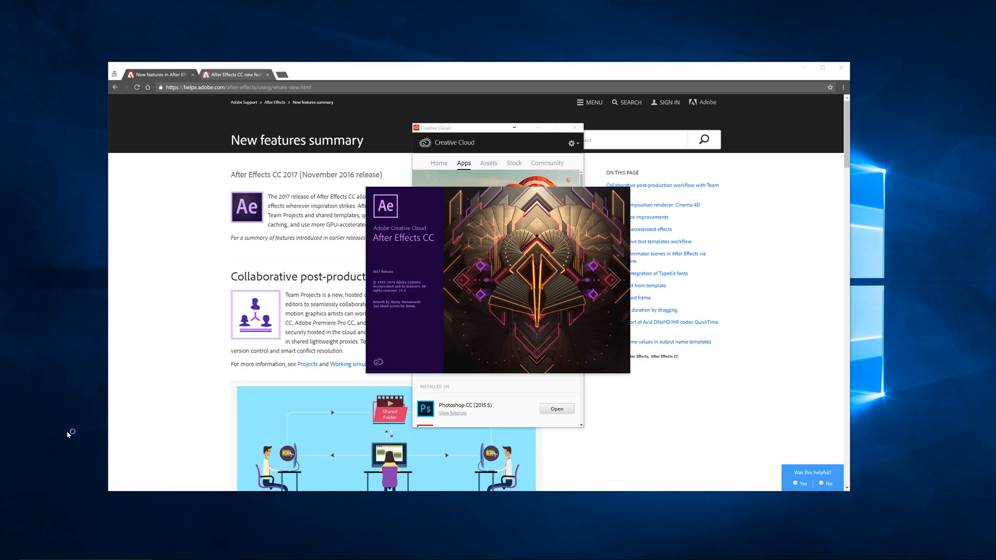
{"action": "mouse_move", "coordinate": [445, 312]}
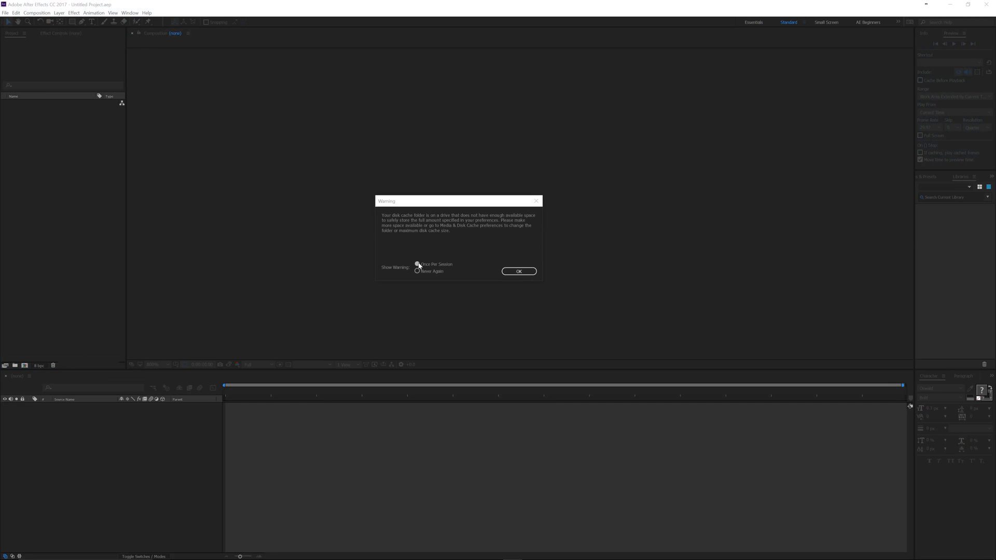
{"action": "left_click", "coordinate": [417, 264]}
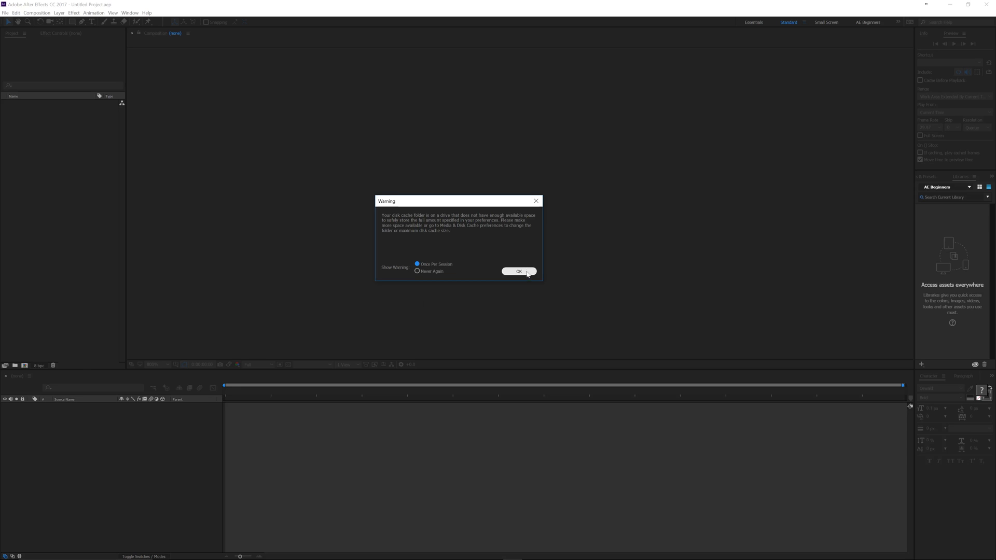
{"action": "left_click", "coordinate": [518, 271]}
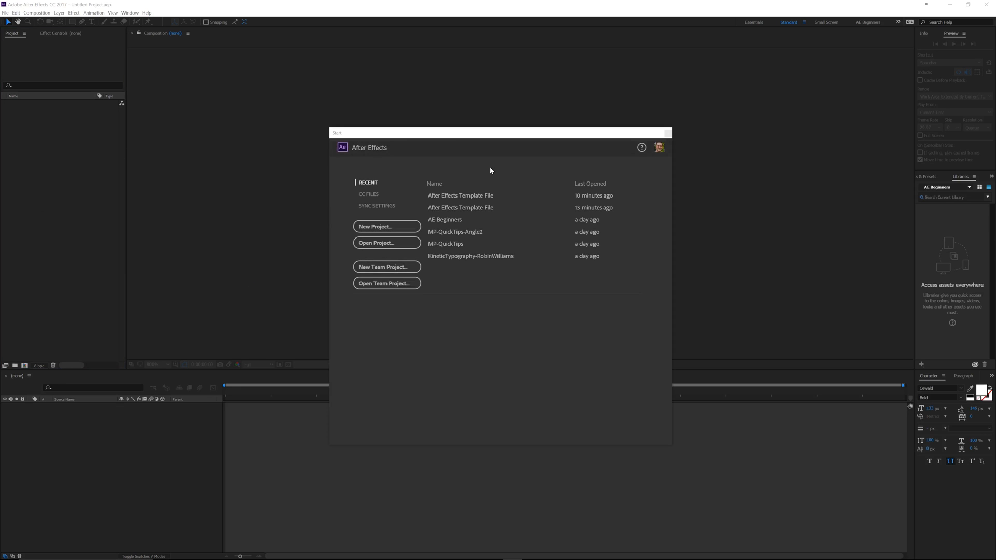
{"action": "mouse_move", "coordinate": [739, 168]}
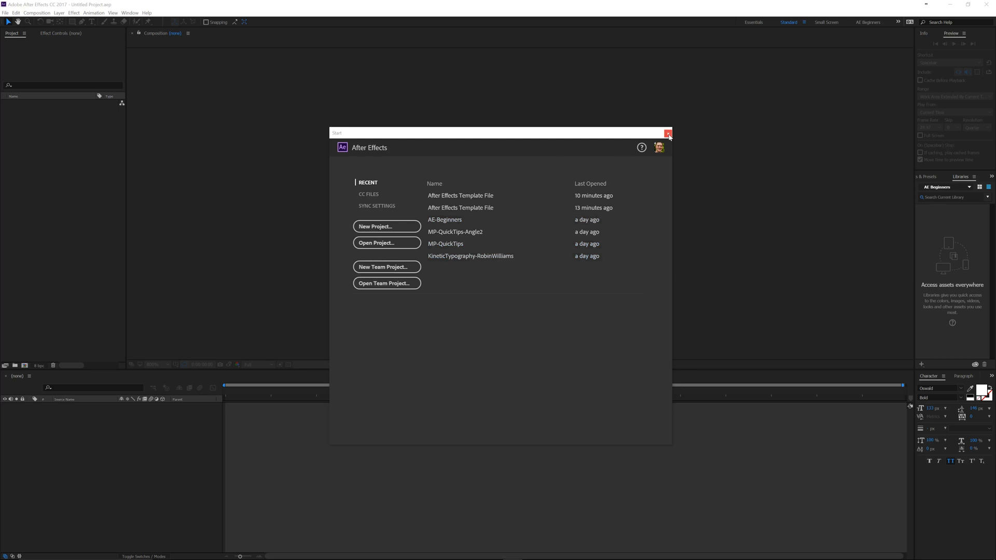
Step: Dismiss the After Effects Start screen to reveal the empty untitled project
{"action": "left_click", "coordinate": [668, 133]}
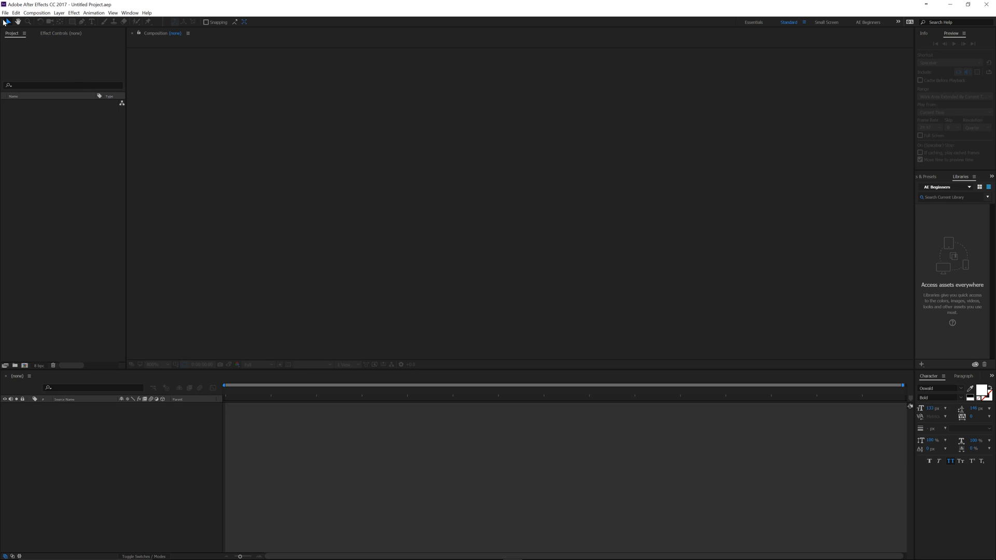
{"action": "left_click", "coordinate": [15, 13]}
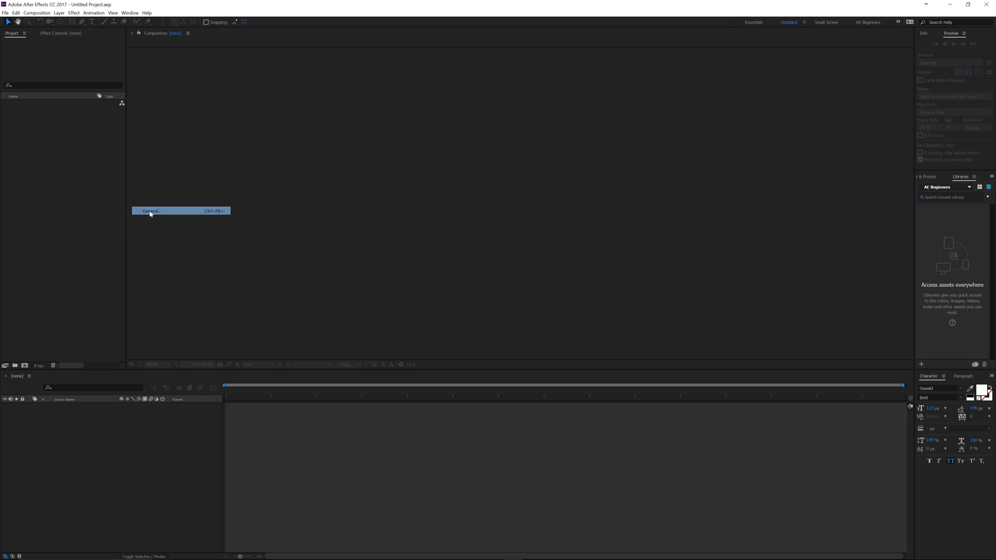
{"action": "left_click", "coordinate": [151, 211]}
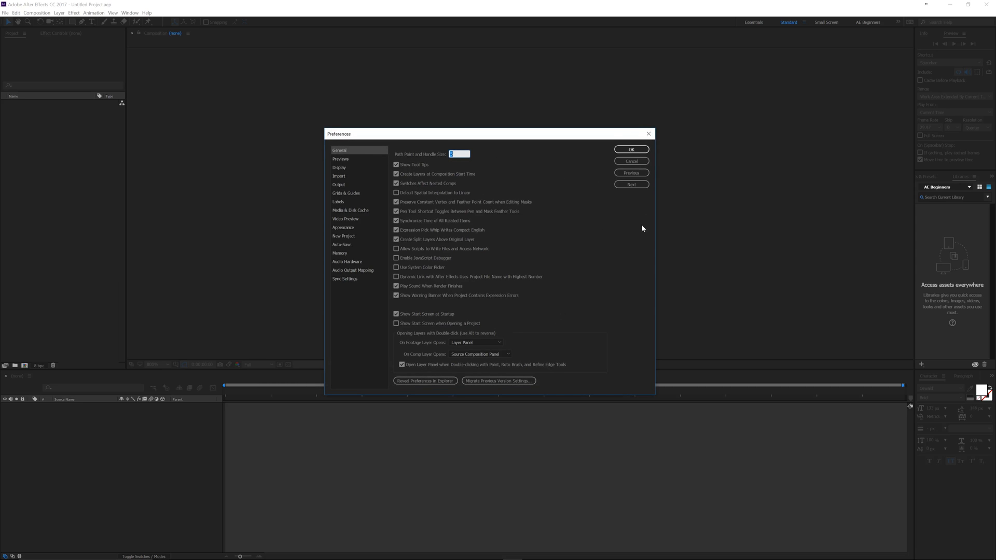
{"action": "left_click", "coordinate": [340, 167]}
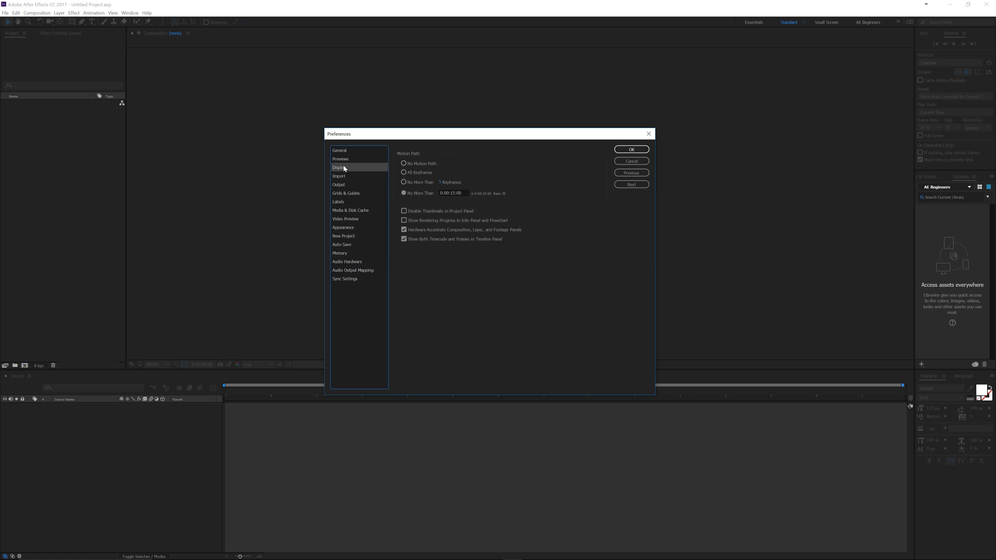
{"action": "left_click", "coordinate": [345, 219]}
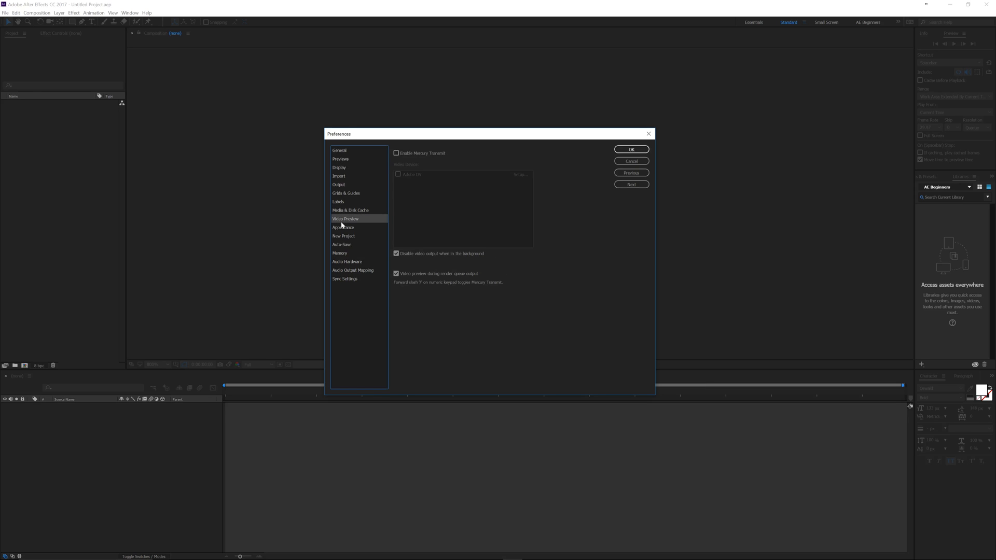
{"action": "left_click", "coordinate": [350, 210]}
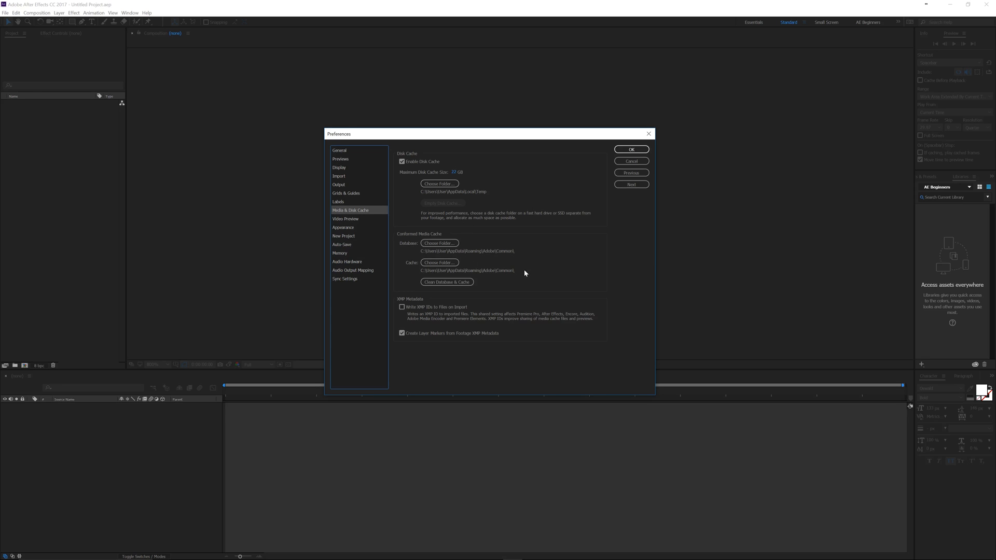
{"action": "mouse_move", "coordinate": [385, 393]}
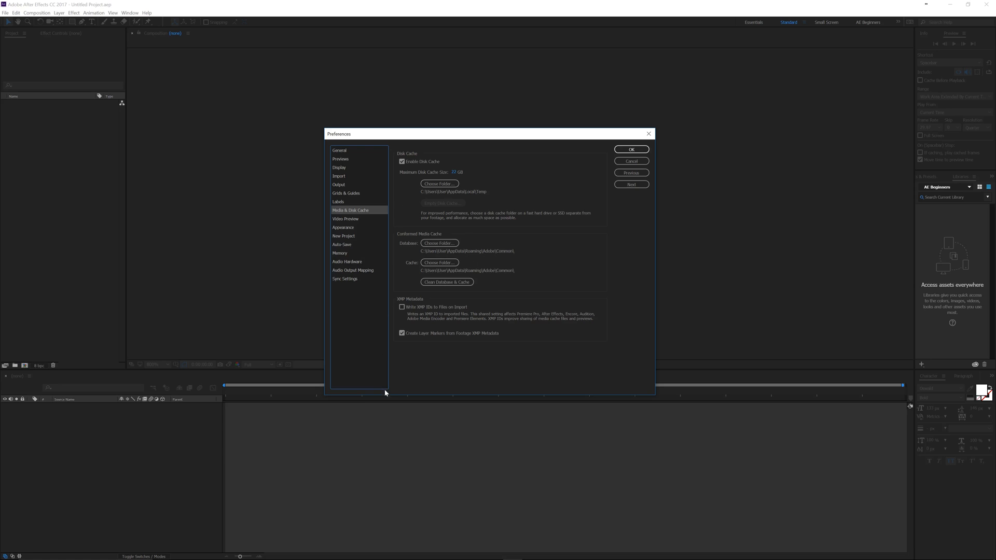
{"action": "mouse_move", "coordinate": [368, 390]}
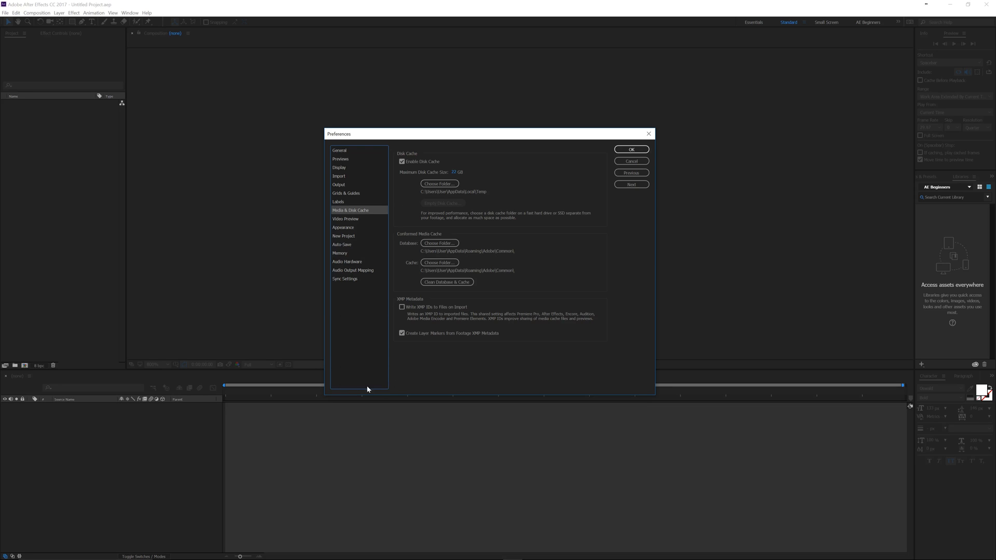
{"action": "left_click", "coordinate": [345, 218]}
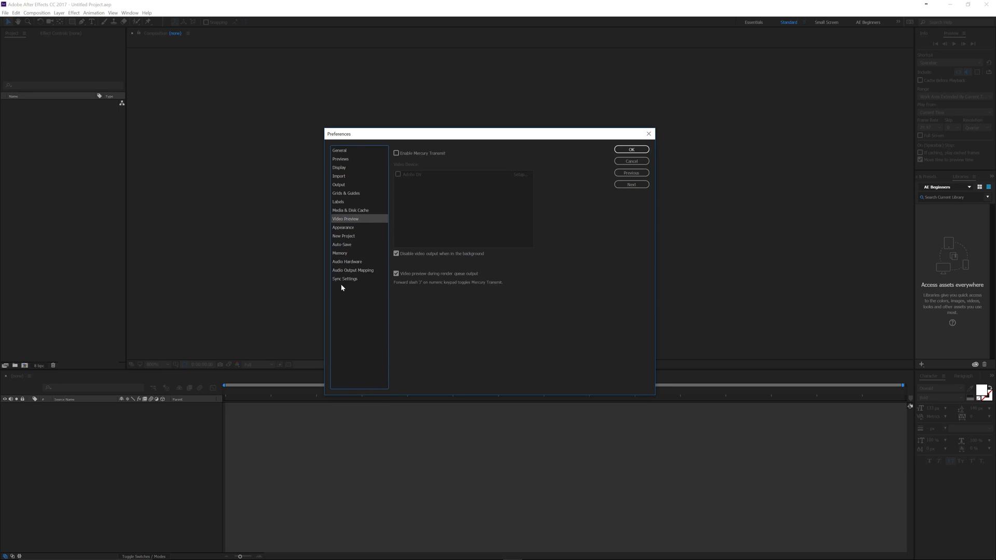
{"action": "left_click", "coordinate": [339, 202]}
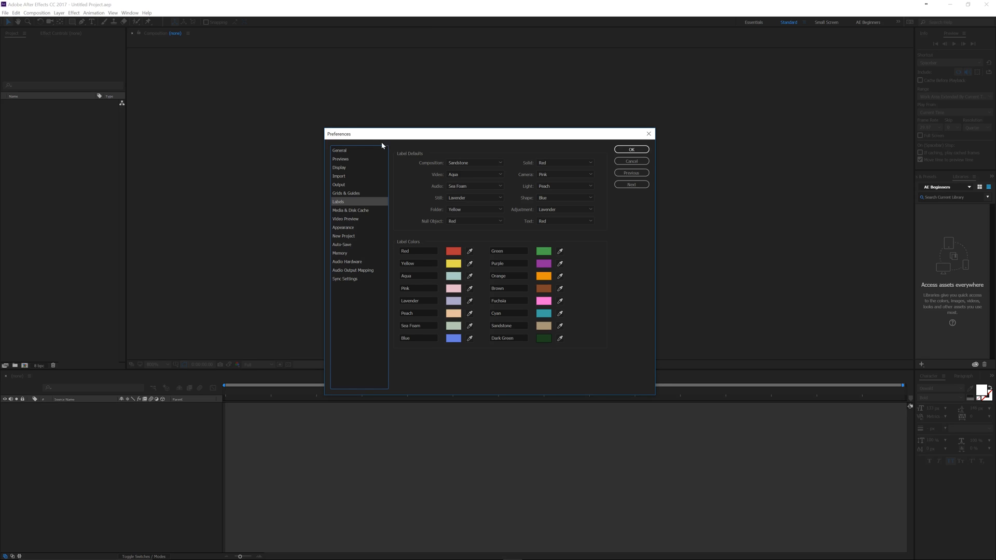
{"action": "left_click", "coordinate": [339, 150]}
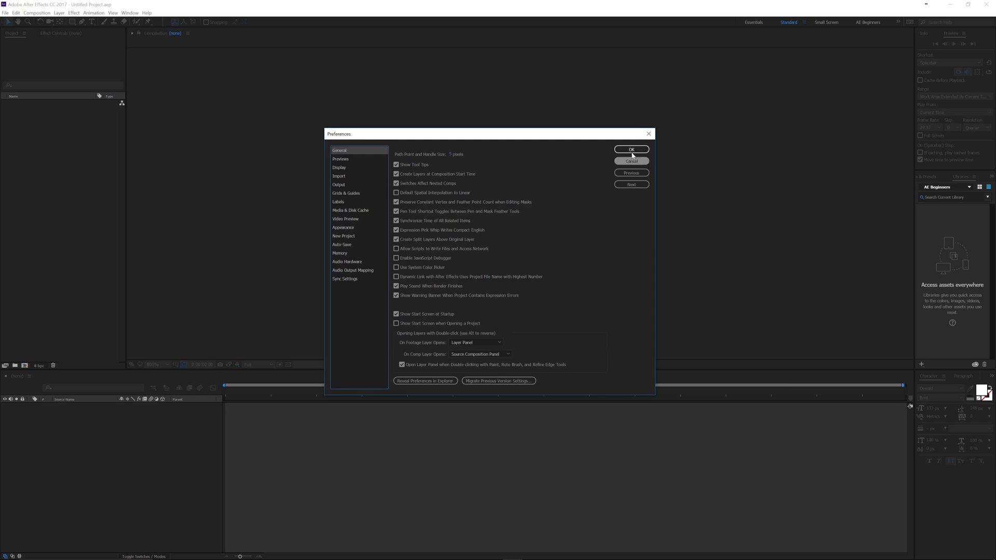
{"action": "left_click", "coordinate": [631, 149]}
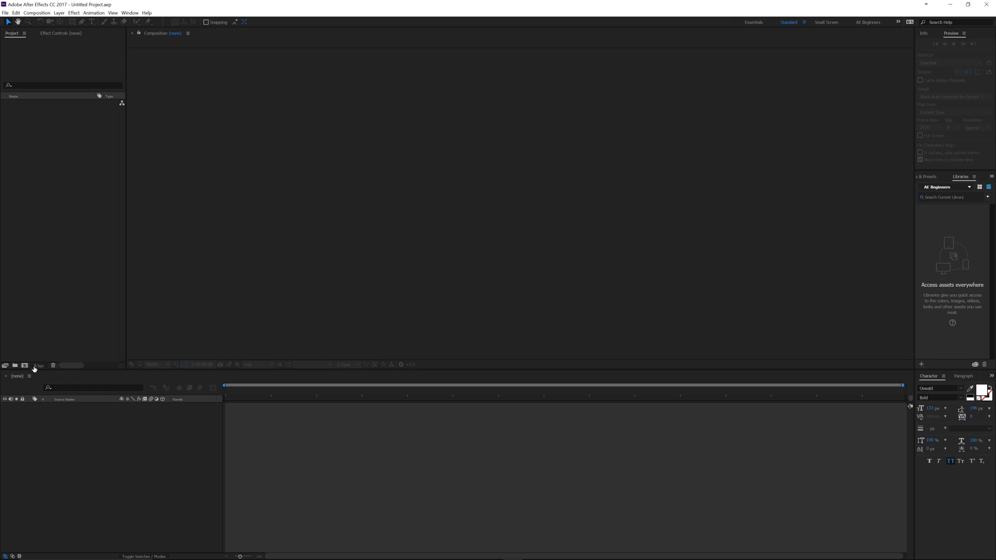
{"action": "mouse_move", "coordinate": [25, 365]}
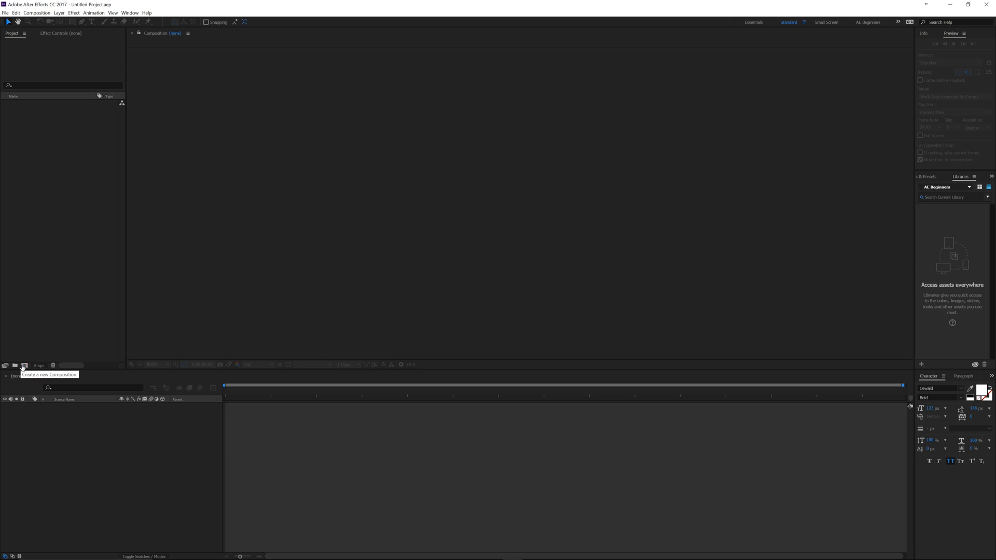
{"action": "mouse_move", "coordinate": [666, 338]}
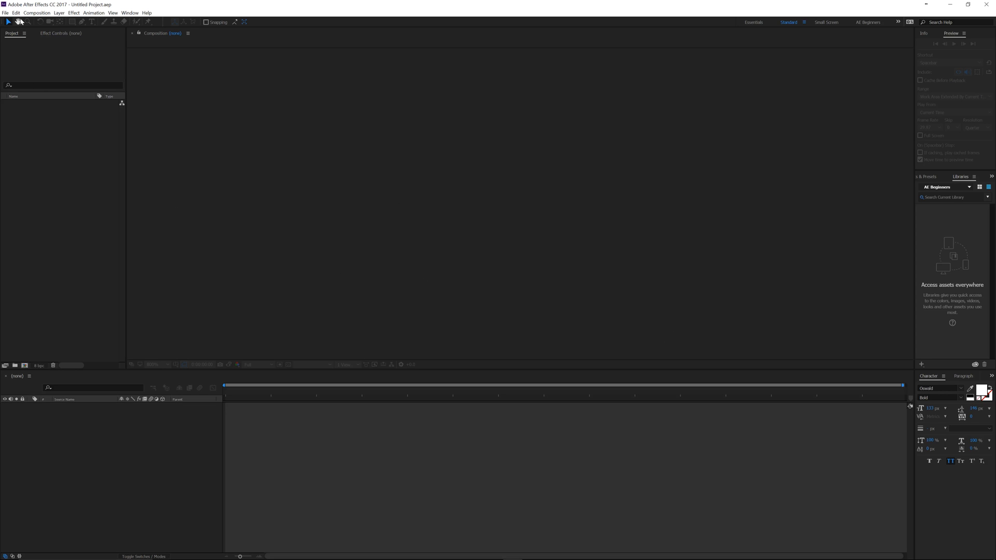
{"action": "left_click", "coordinate": [15, 12]}
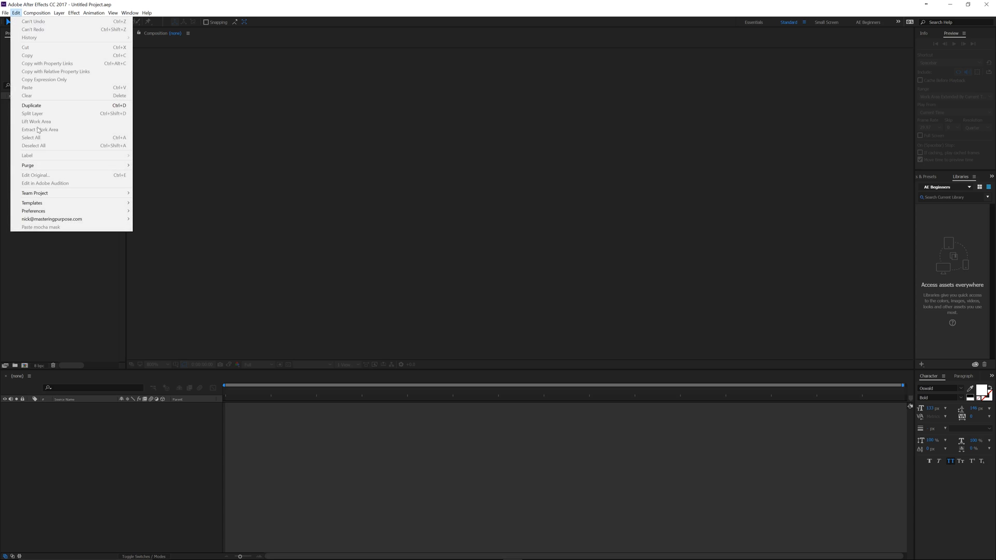
{"action": "mouse_move", "coordinate": [33, 210]}
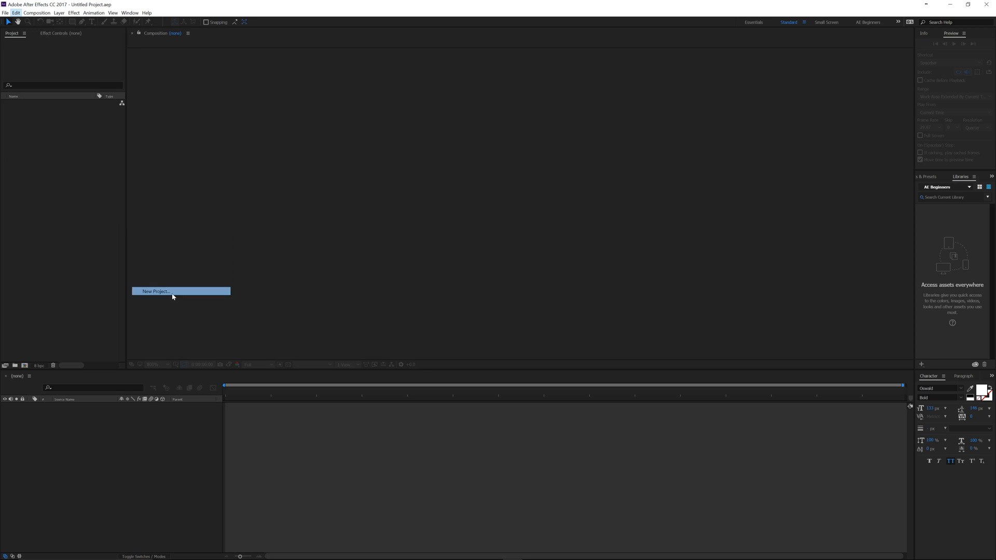
{"action": "left_click", "coordinate": [155, 291]}
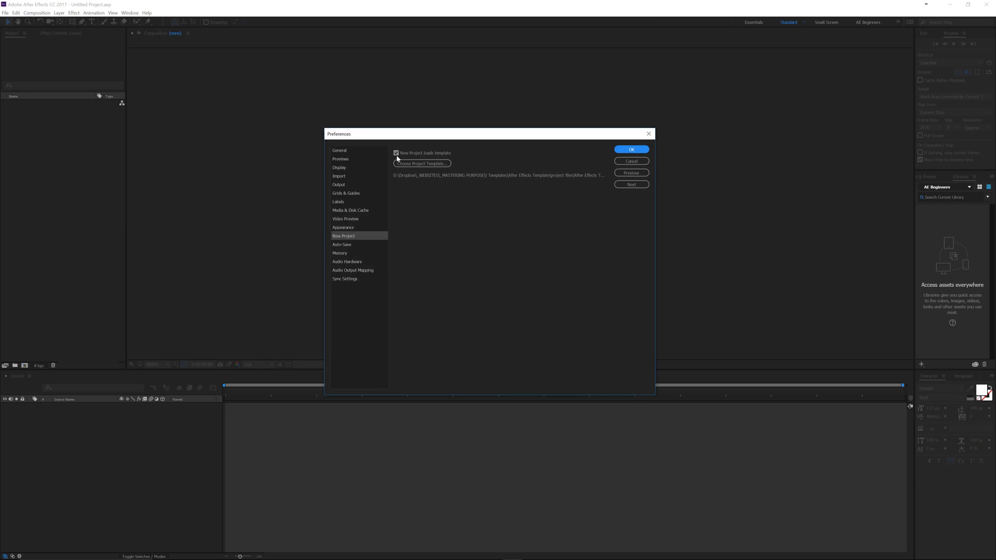
{"action": "left_click", "coordinate": [396, 152]}
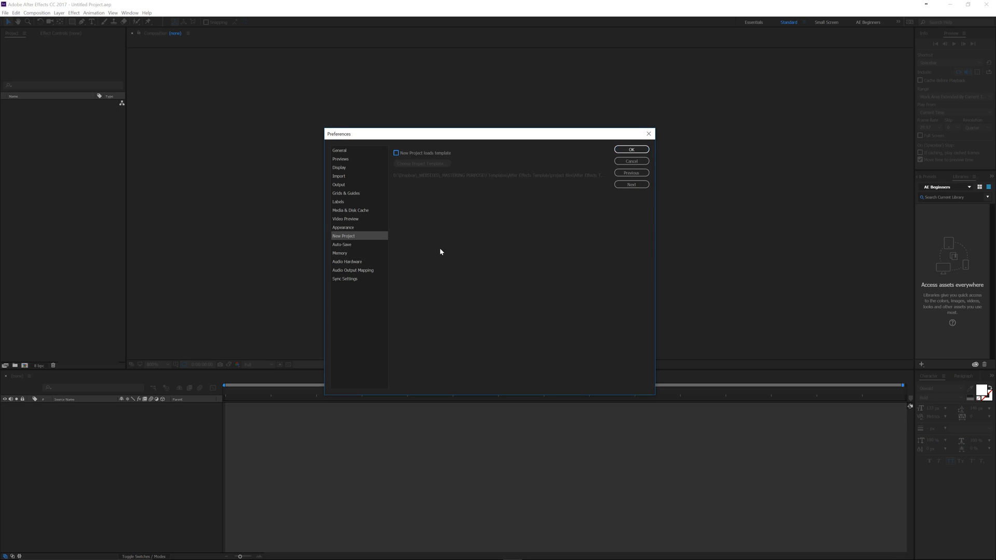
{"action": "left_click", "coordinate": [396, 152]}
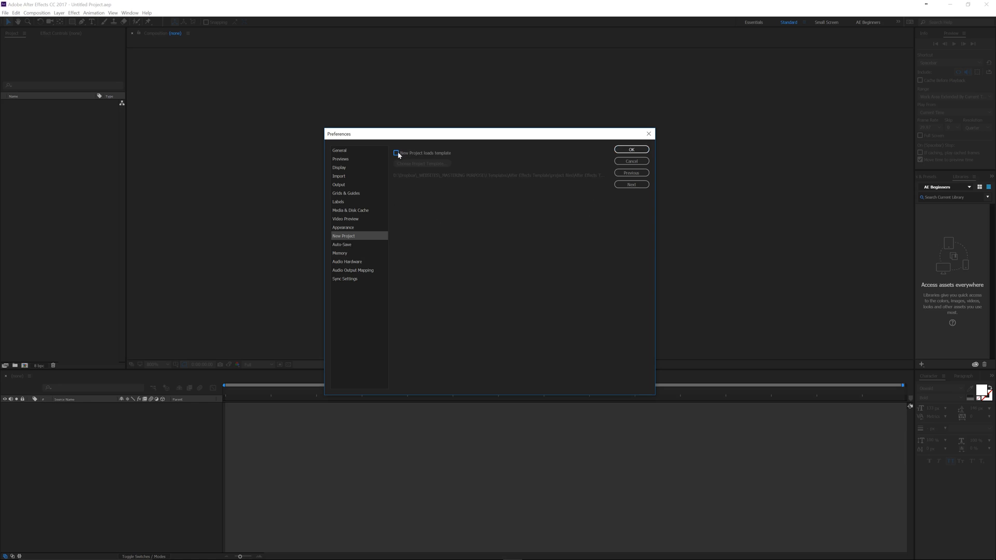
{"action": "left_click", "coordinate": [396, 152]}
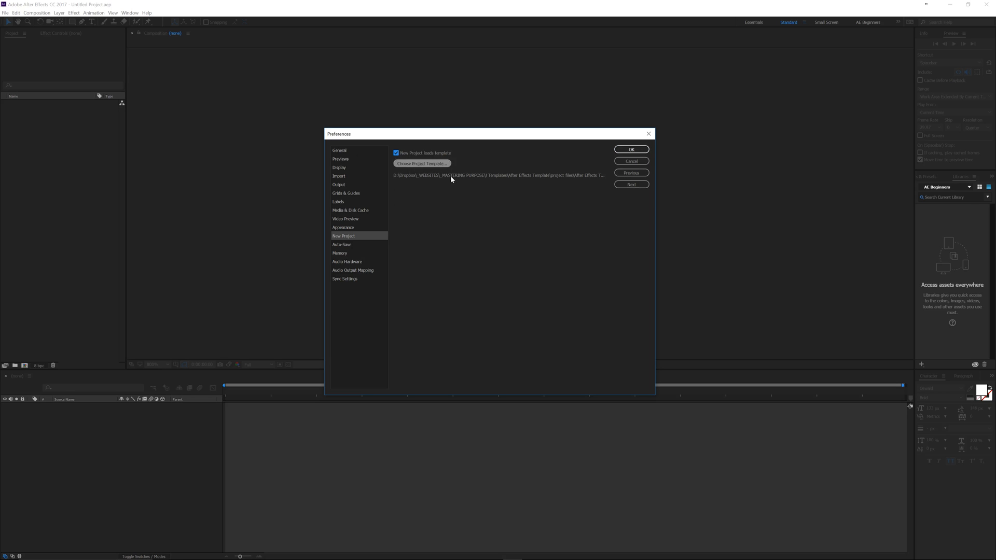
{"action": "left_click", "coordinate": [631, 149]}
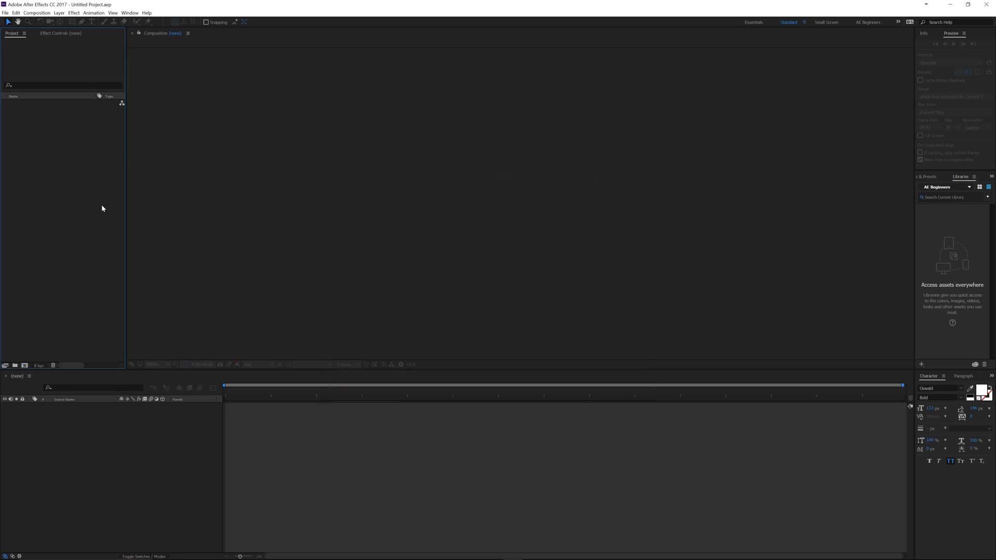
Step: Add a compositions folder to the project, then add another folder
{"action": "left_click", "coordinate": [15, 365]}
{"action": "type", "text": "c"}
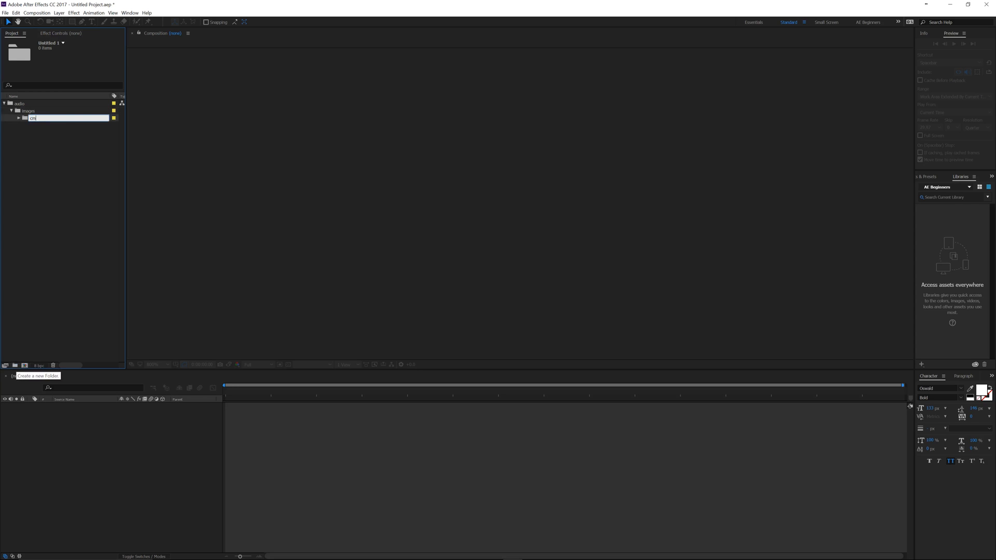
{"action": "type", "text": "ompost"}
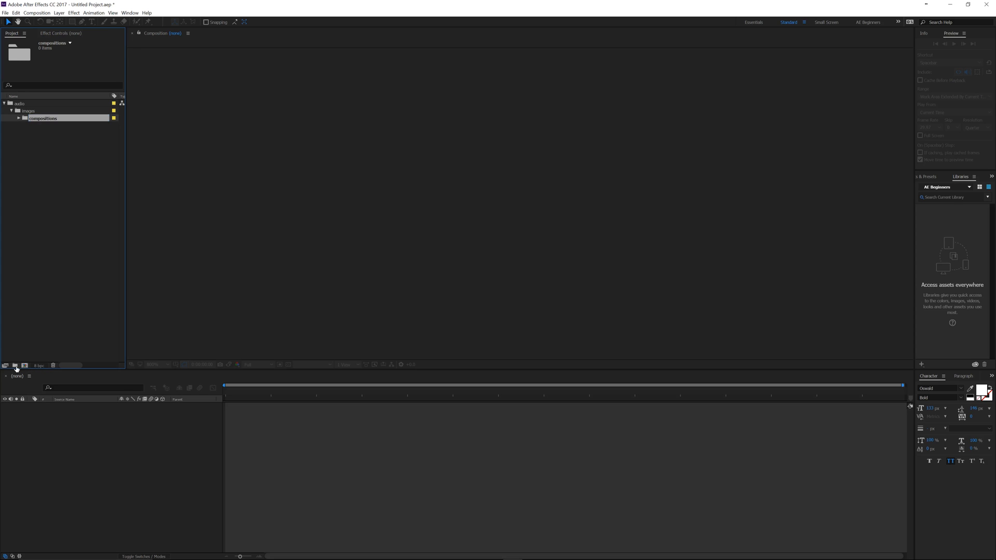
{"action": "left_click", "coordinate": [16, 368]}
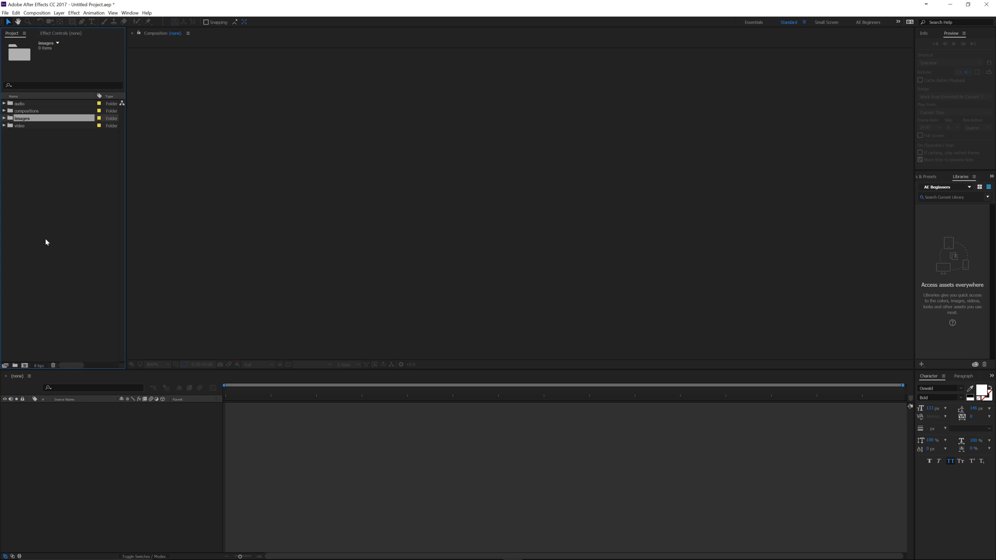
{"action": "mouse_move", "coordinate": [63, 249]}
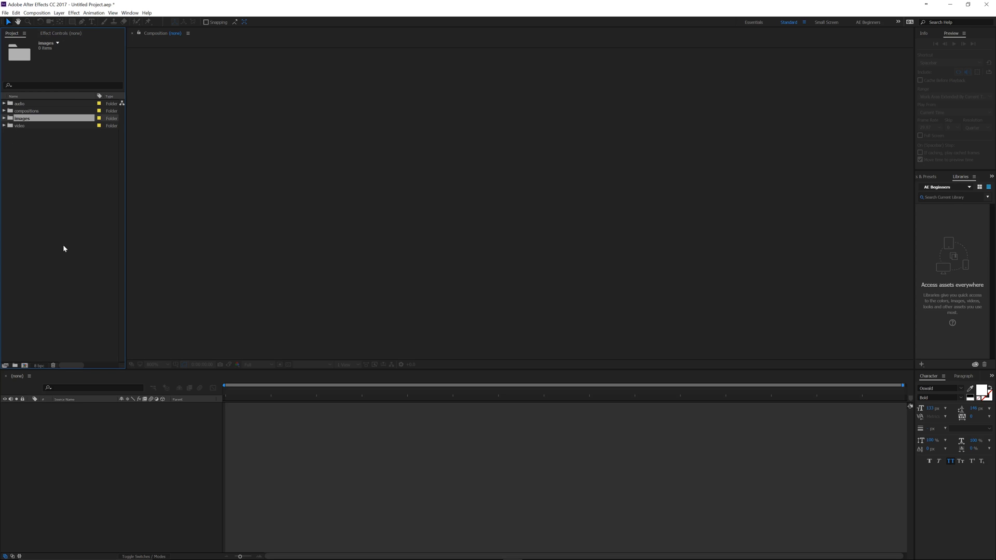
{"action": "mouse_move", "coordinate": [101, 106]}
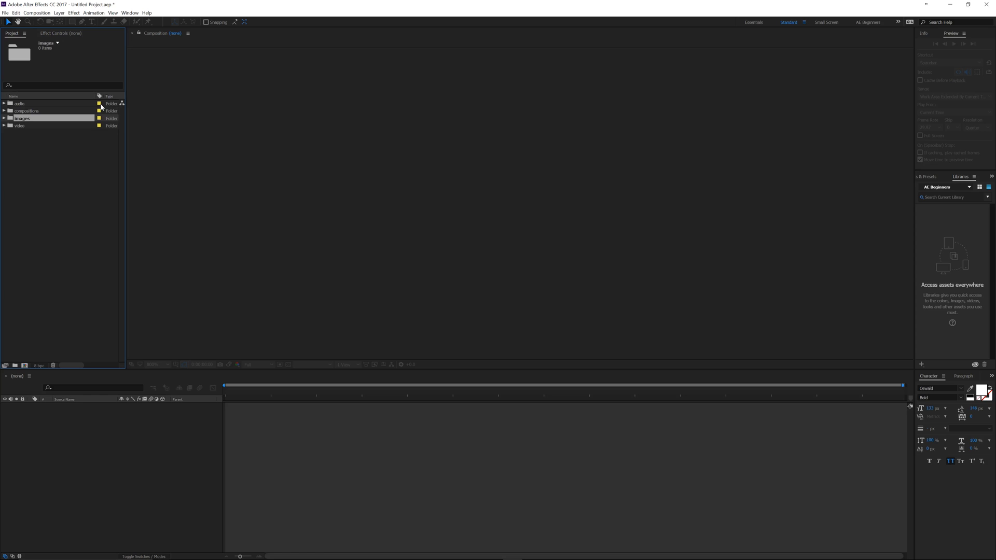
Step: Label the images folder Blue and set the video folder's label to Orange
{"action": "left_click", "coordinate": [20, 103]}
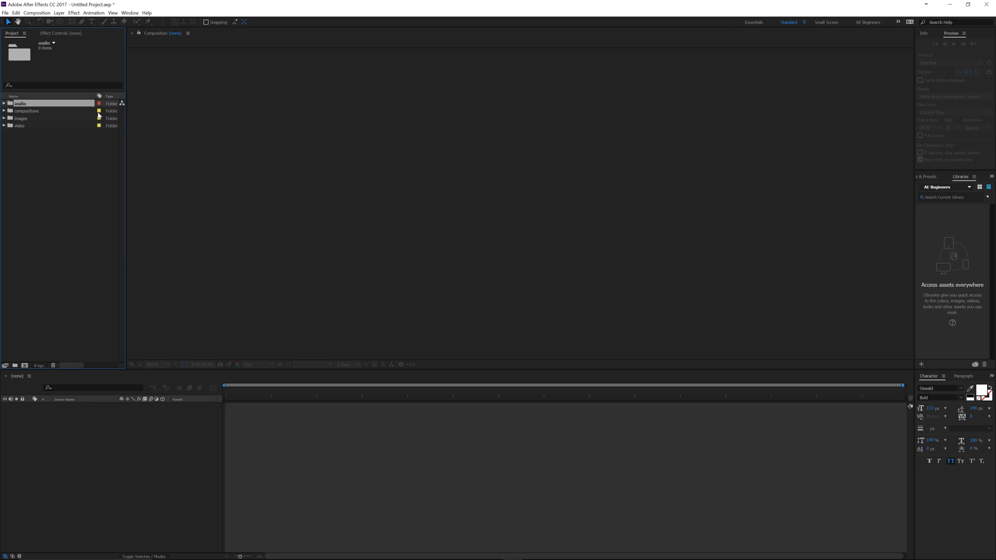
{"action": "left_click", "coordinate": [99, 118]}
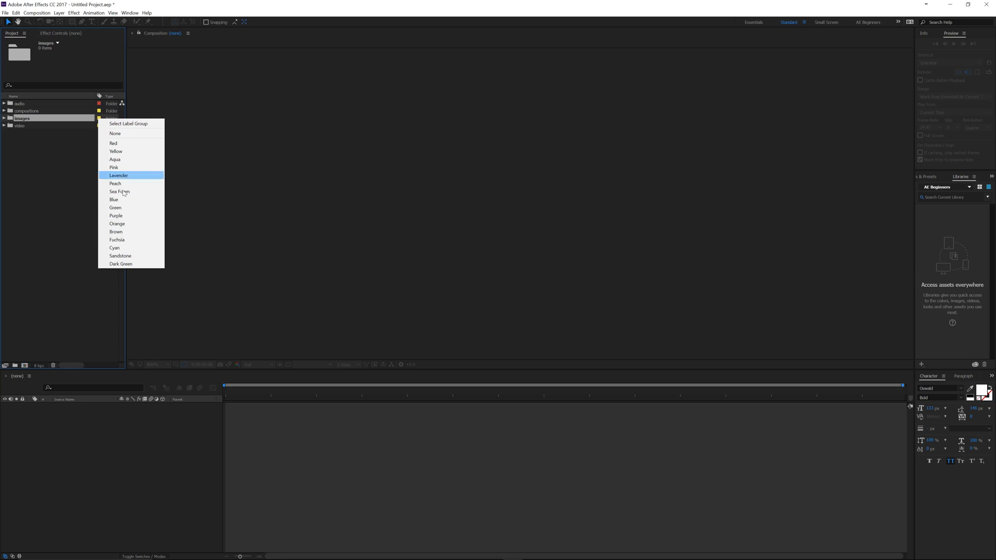
{"action": "mouse_move", "coordinate": [114, 199]}
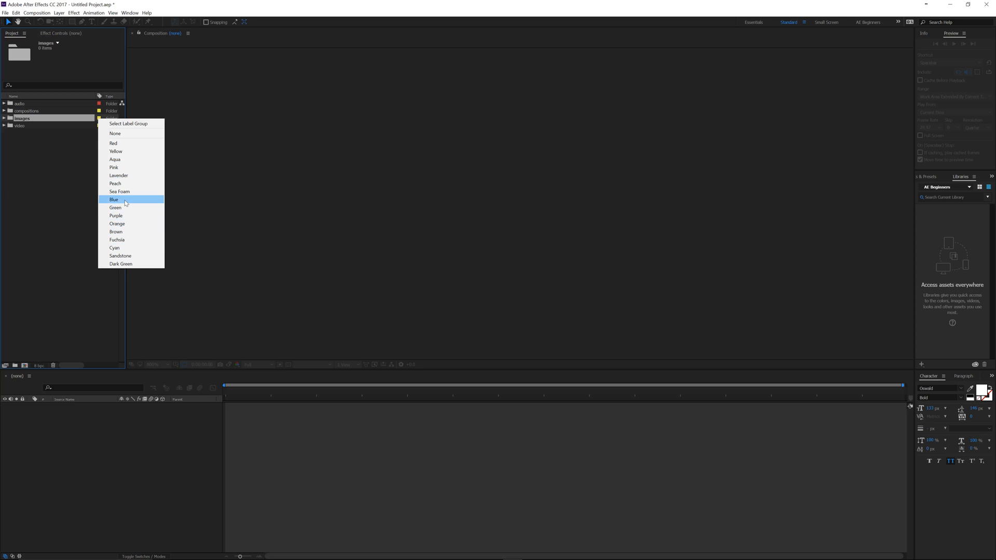
{"action": "left_click", "coordinate": [114, 199]}
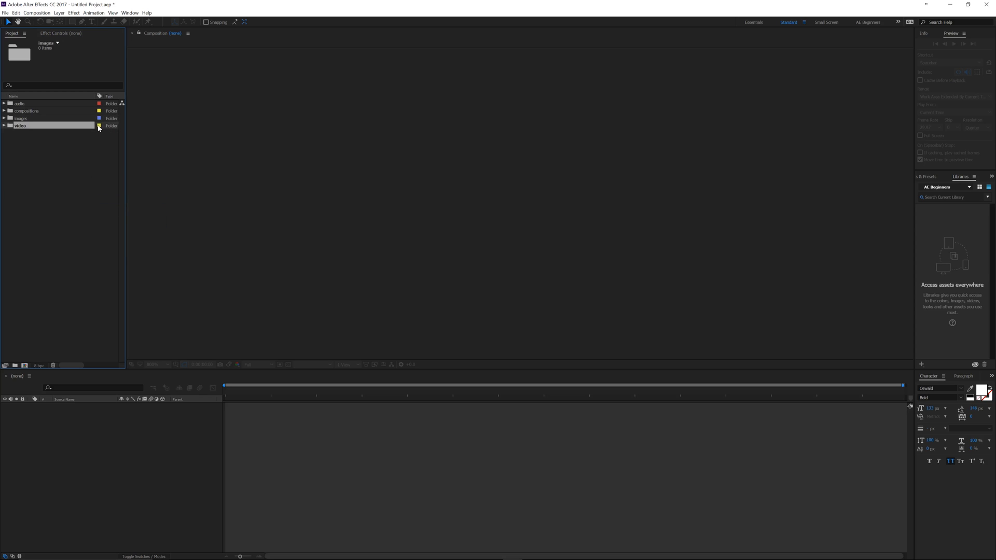
{"action": "left_click", "coordinate": [20, 125]}
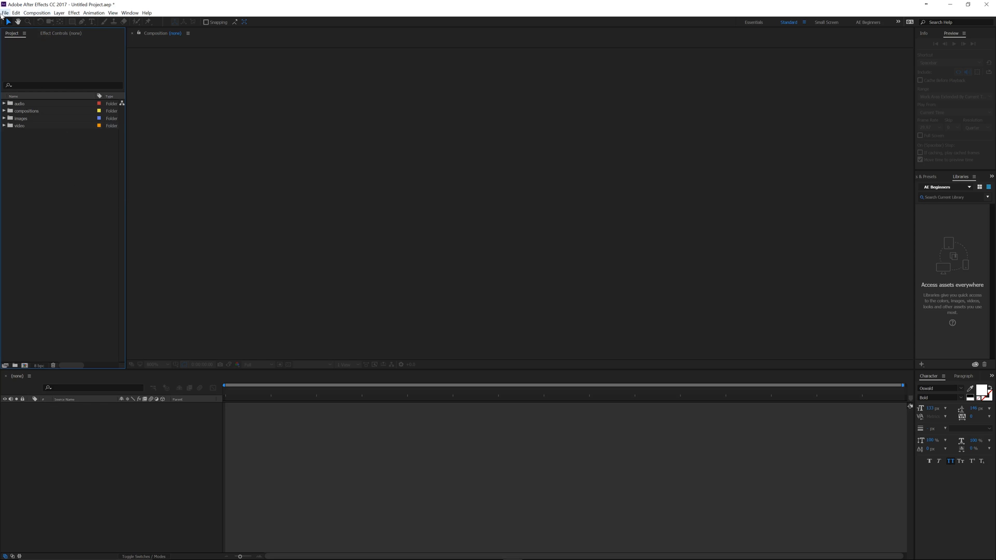
{"action": "left_click", "coordinate": [4, 12]}
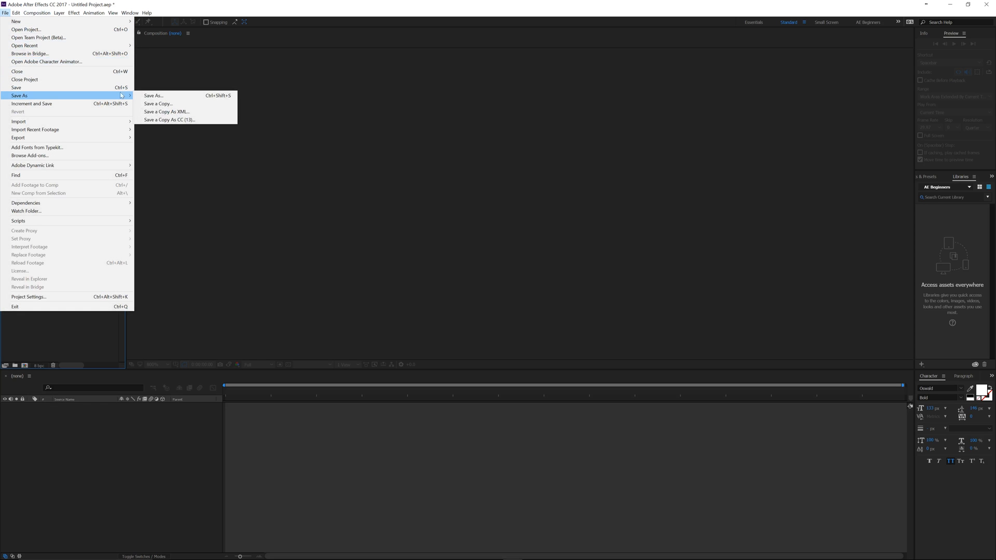
{"action": "left_click", "coordinate": [153, 95]}
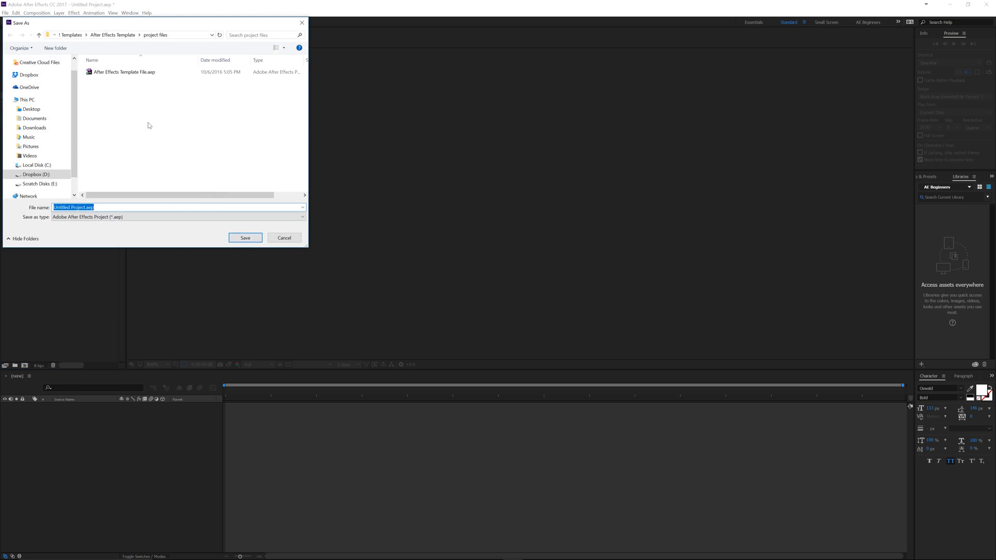
{"action": "left_click", "coordinate": [124, 71]}
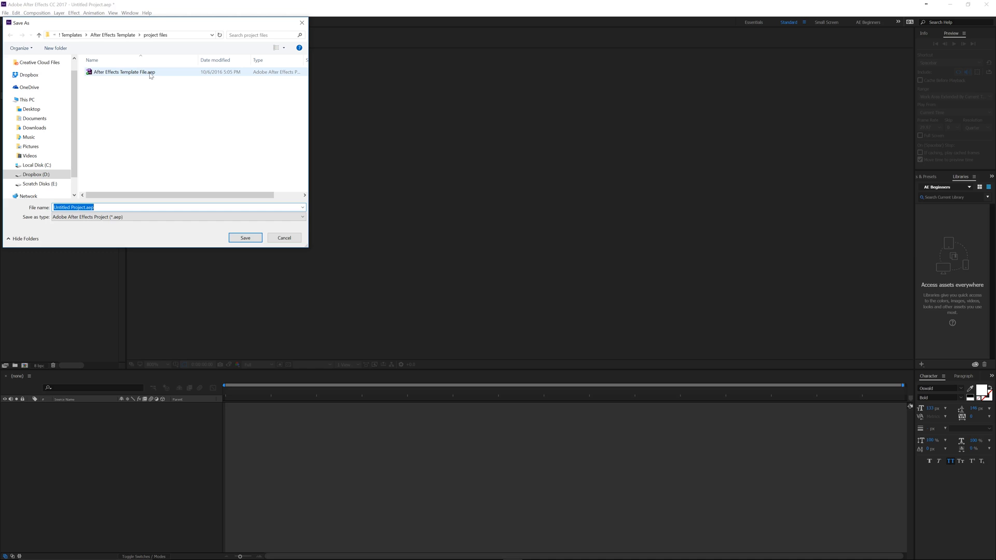
{"action": "mouse_move", "coordinate": [159, 76]}
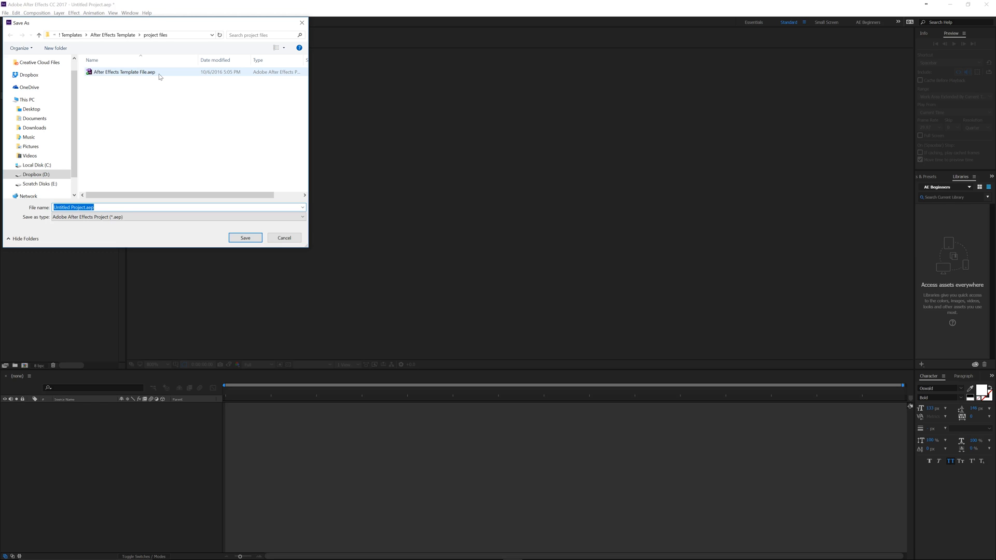
{"action": "left_click", "coordinate": [177, 217]}
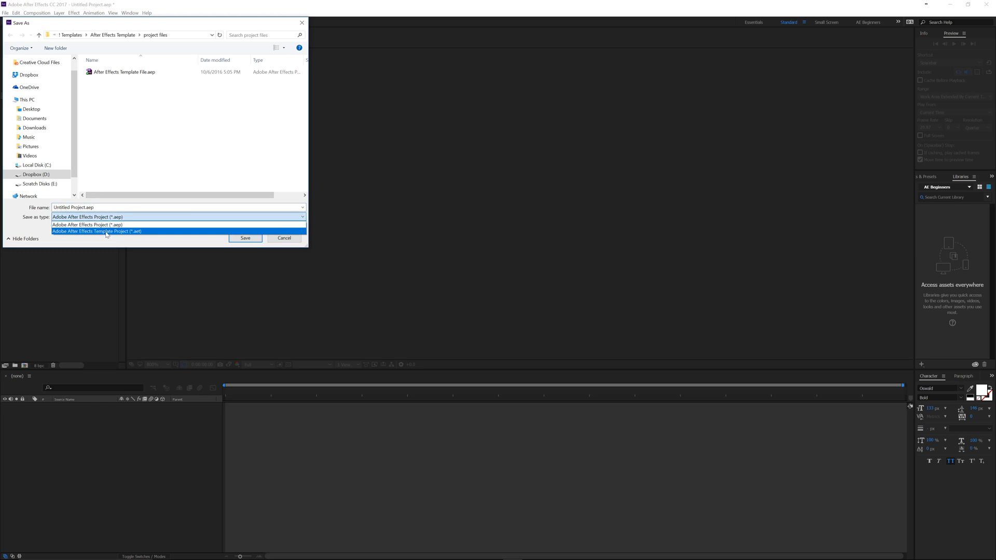
{"action": "left_click", "coordinate": [96, 231]}
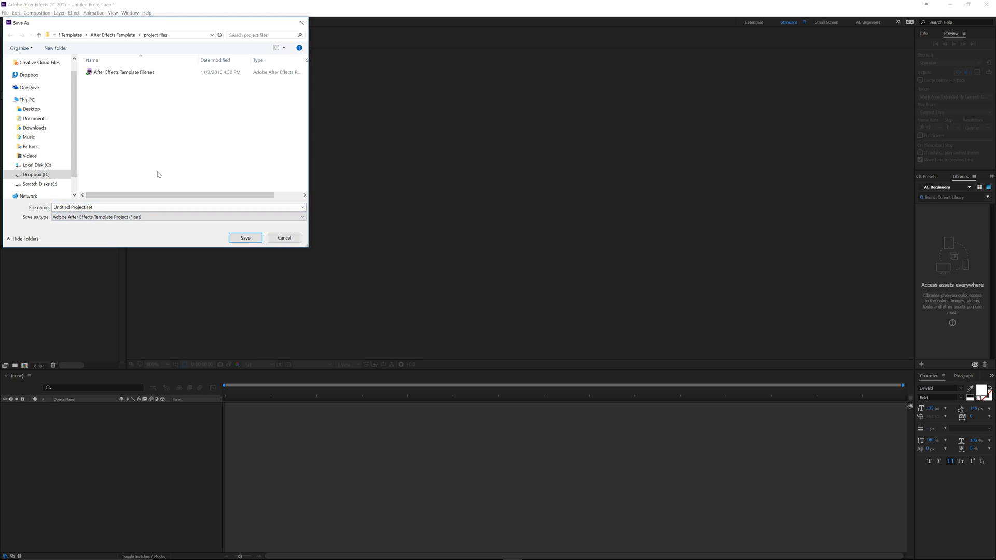
{"action": "mouse_move", "coordinate": [148, 136]}
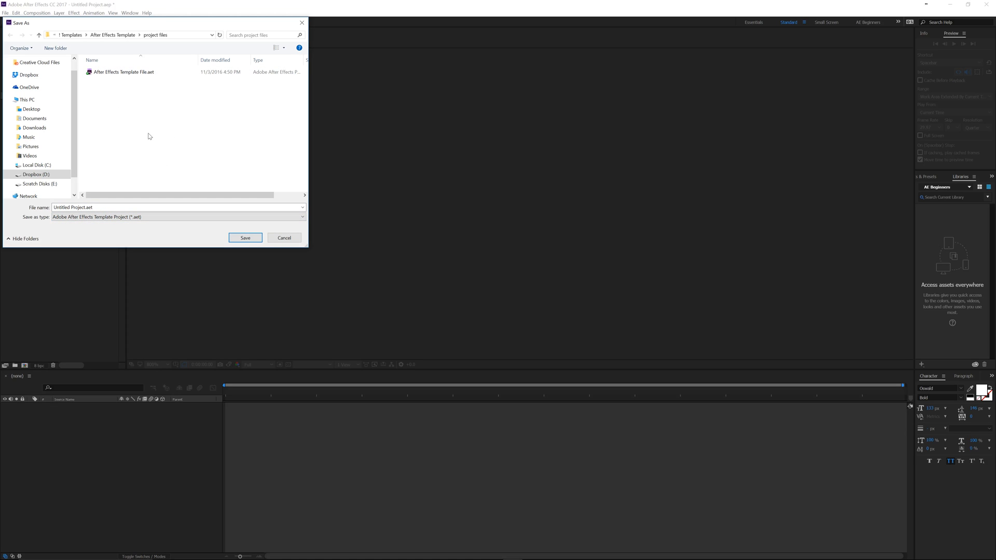
{"action": "mouse_move", "coordinate": [94, 81]}
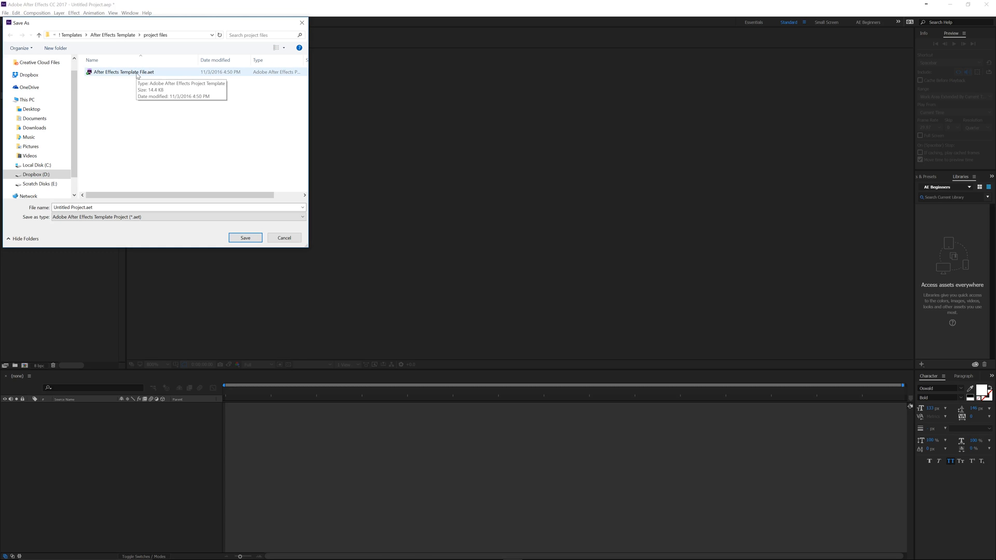
{"action": "mouse_move", "coordinate": [154, 111]}
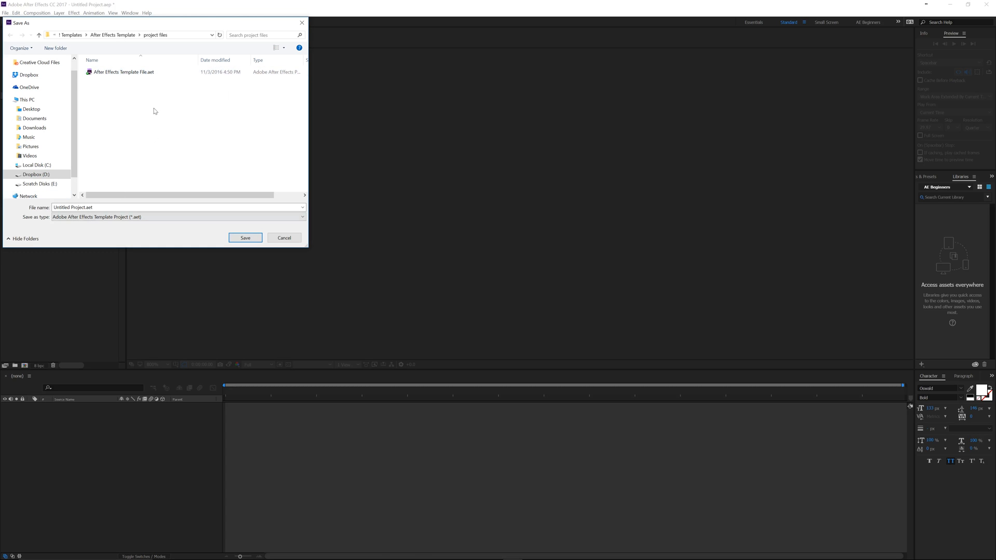
{"action": "left_click", "coordinate": [245, 238]}
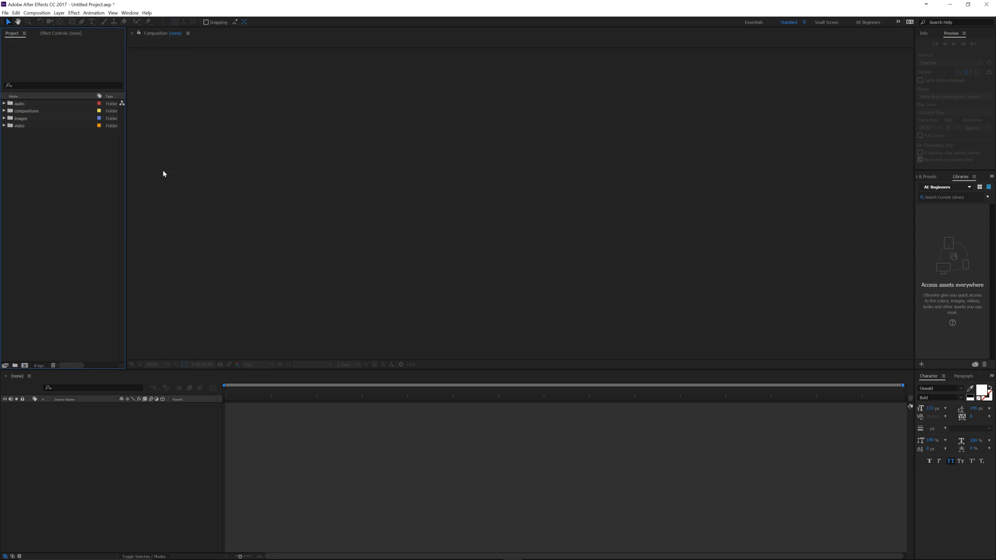
{"action": "mouse_move", "coordinate": [89, 162]}
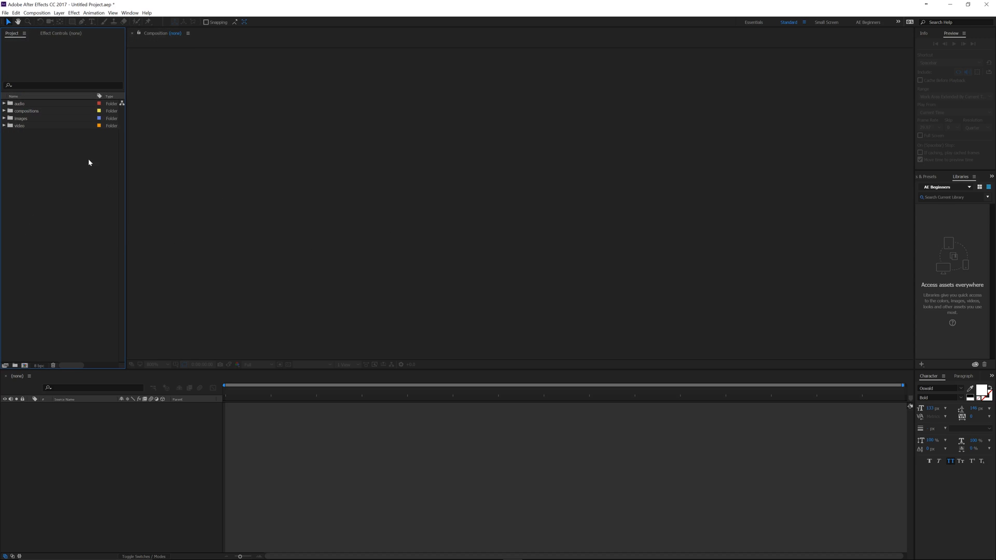
Step: Check the New Project template preference, then close Preferences
{"action": "left_click", "coordinate": [14, 12]}
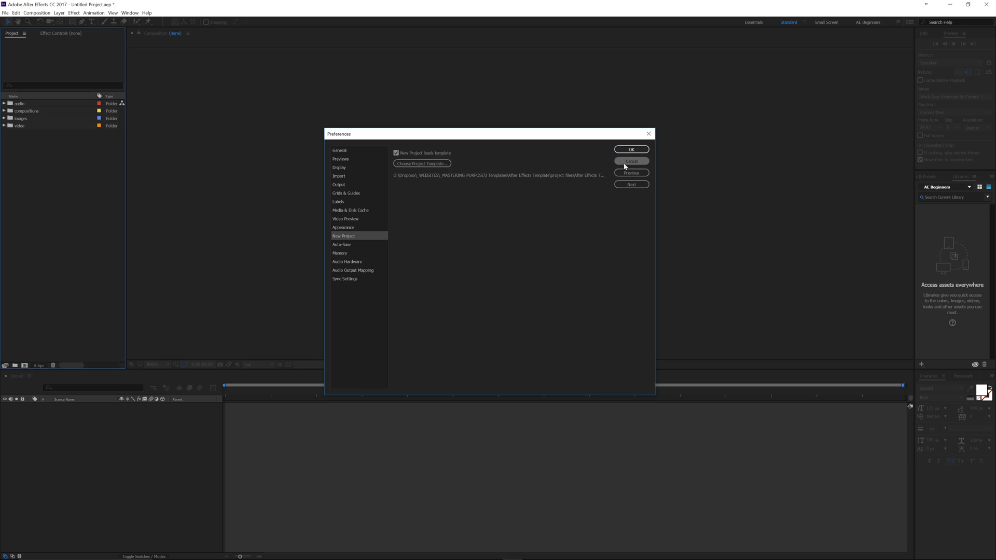
{"action": "left_click", "coordinate": [630, 149]}
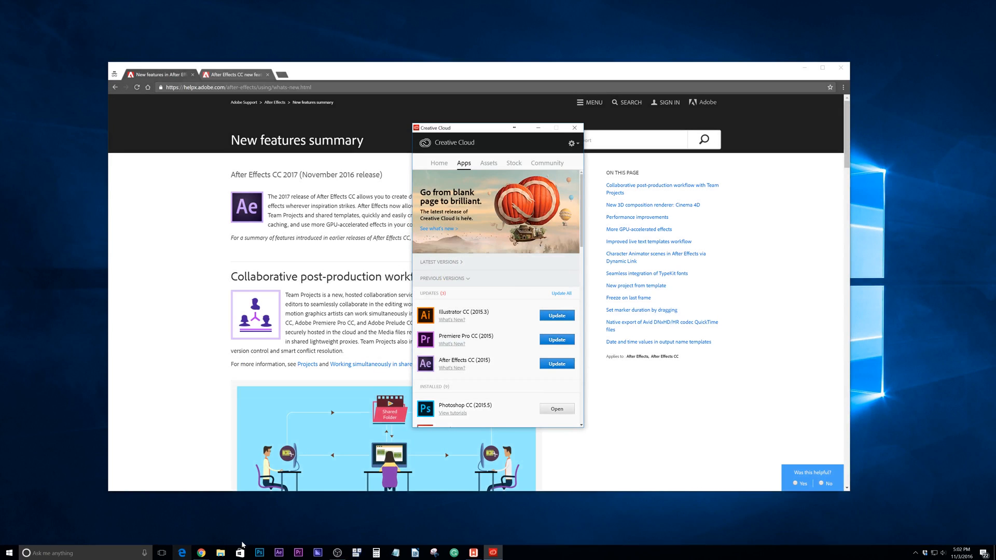
Step: Scroll the Start menu app list to find After Effects
{"action": "left_click", "coordinate": [7, 552]}
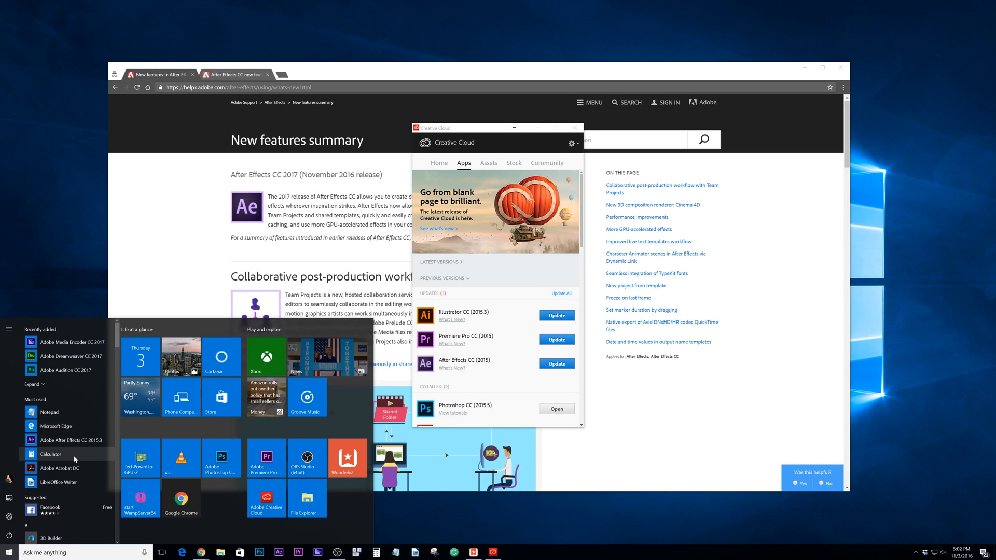
{"action": "scroll", "scroll_direction": "down", "scroll_amount": 3}
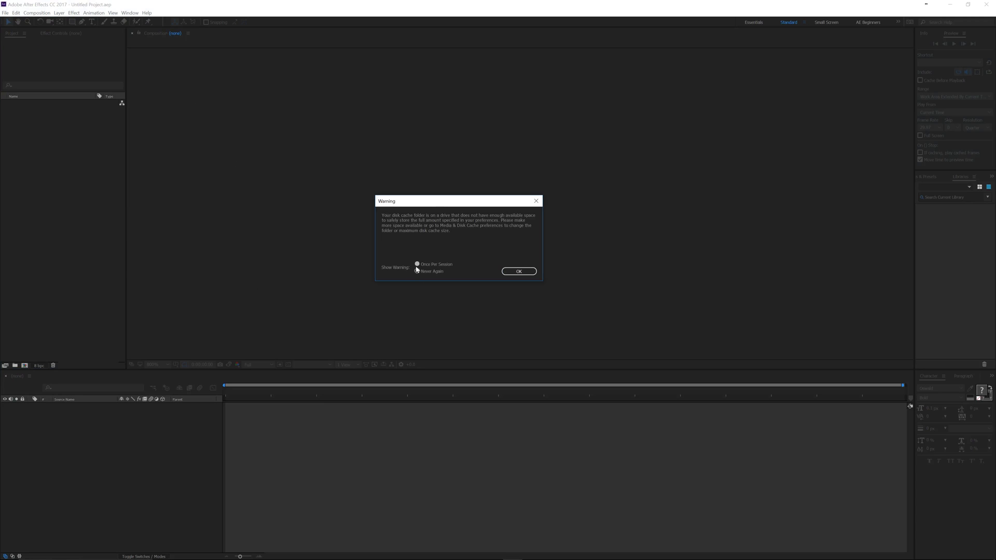
Step: Dismiss the disk cache warning so the Start screen lists recent projects
{"action": "left_click", "coordinate": [518, 271]}
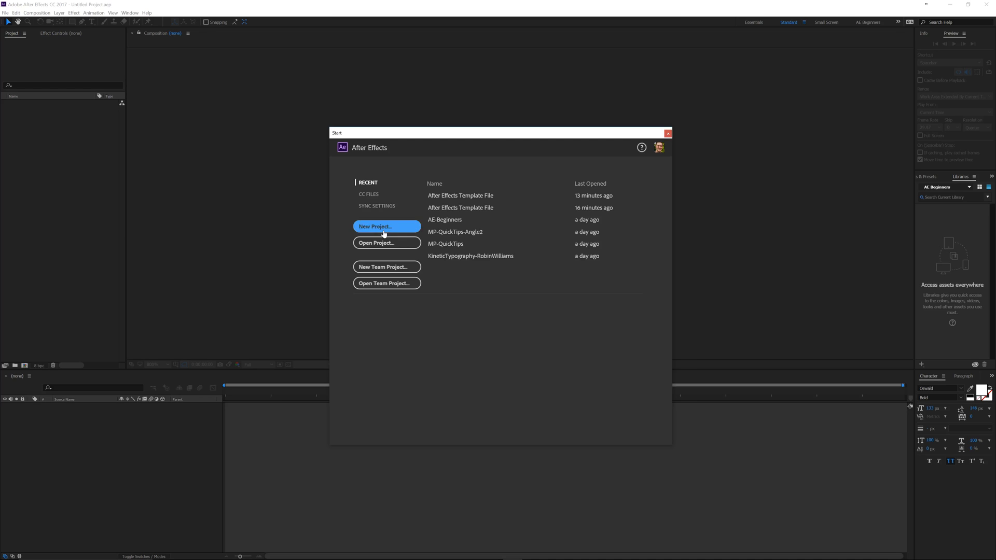
Step: Start a new project pre-populated with the template's audio, compositions, images and video folders
{"action": "left_click", "coordinate": [375, 226]}
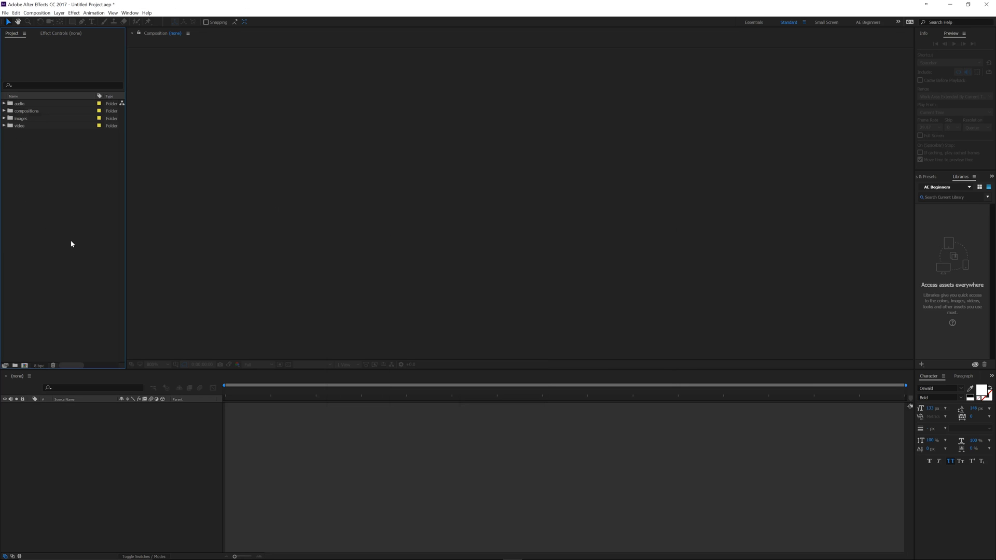
{"action": "mouse_move", "coordinate": [31, 103]}
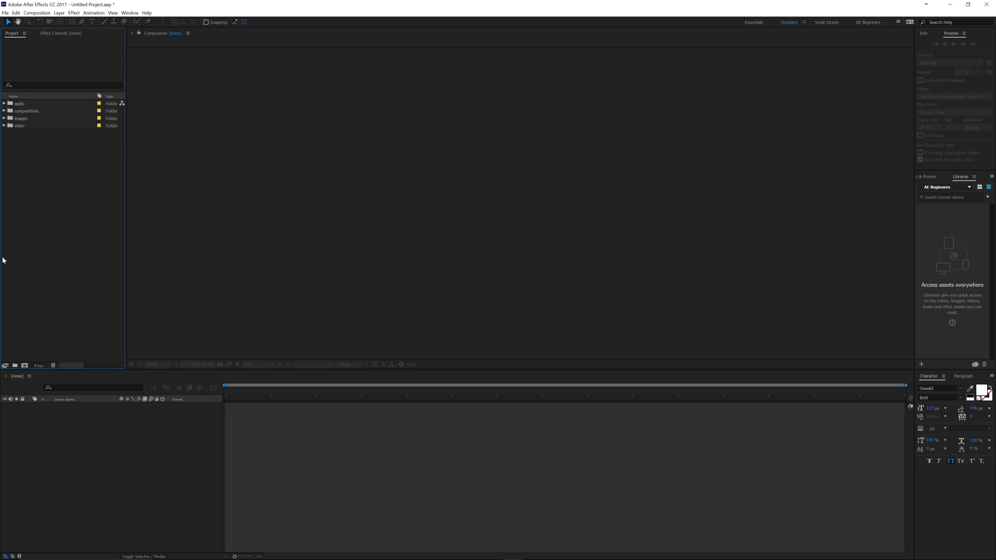
{"action": "mouse_move", "coordinate": [93, 220]}
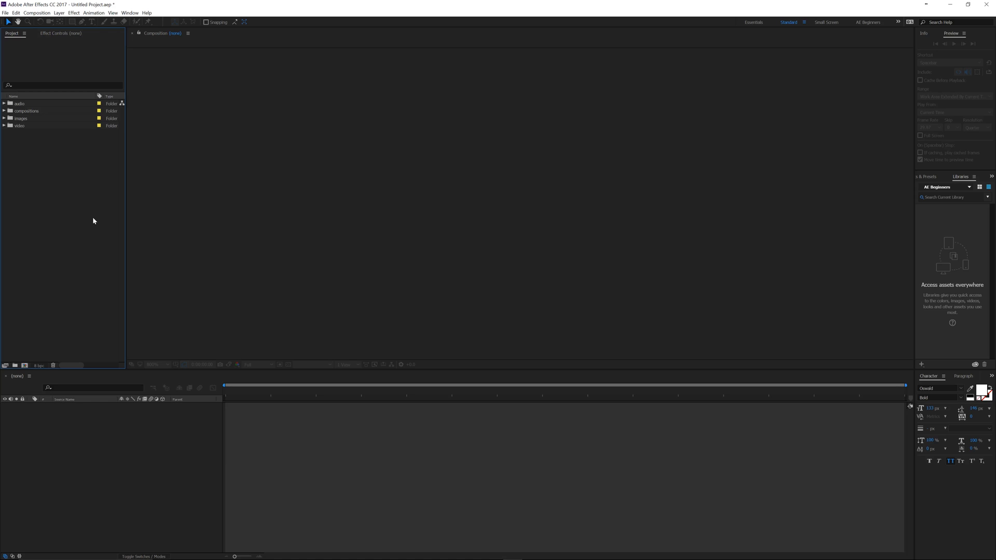
{"action": "mouse_move", "coordinate": [85, 276]}
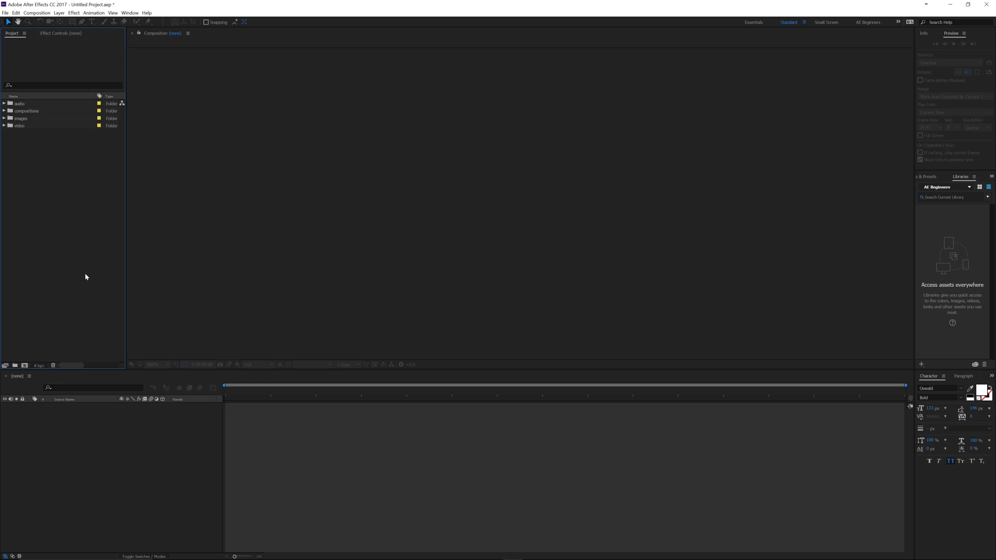